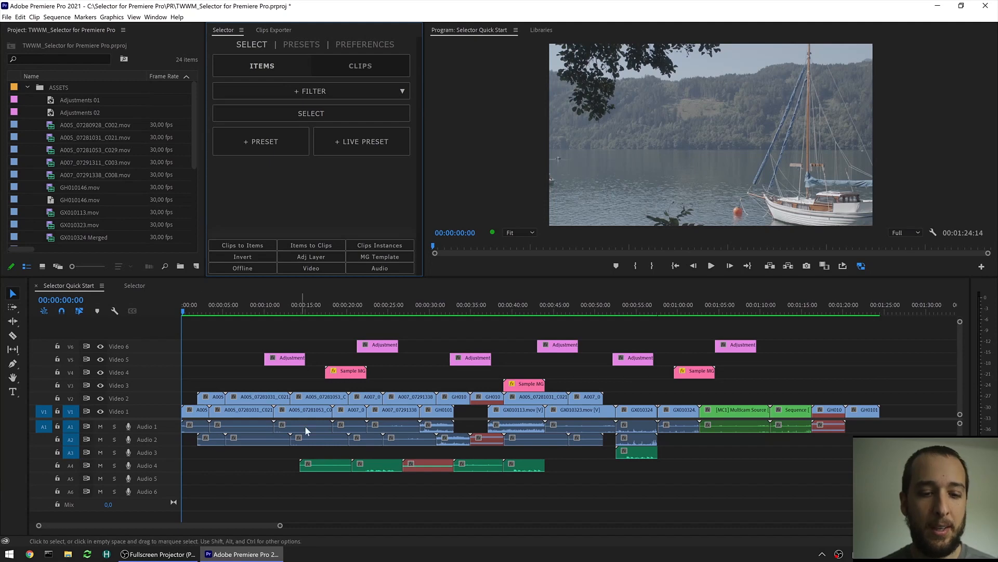
mouse_move(318, 306)
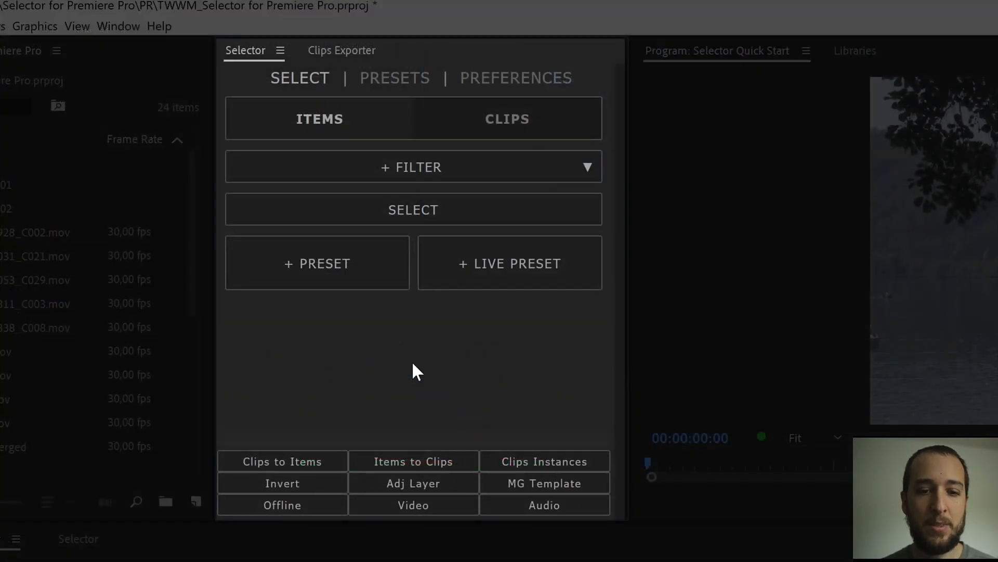
Step: Add an In bin filter set to ASSETS and select the 21 matching items
click(412, 167)
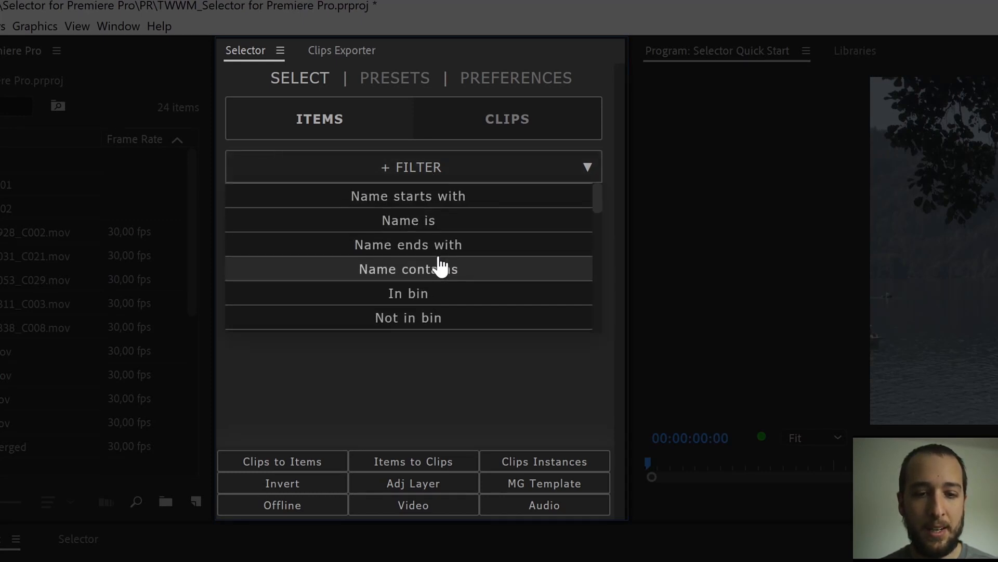
click(412, 166)
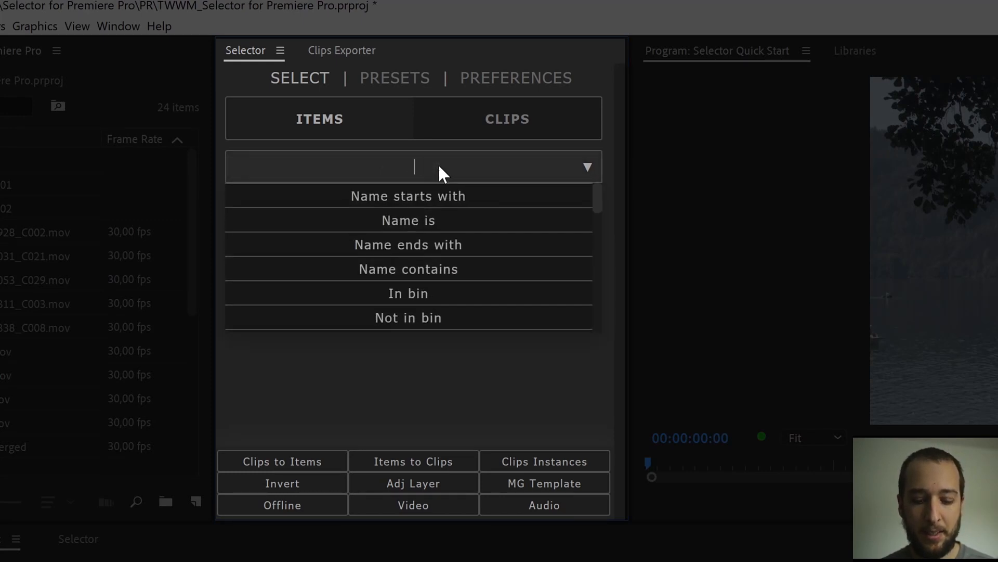
text(bin)
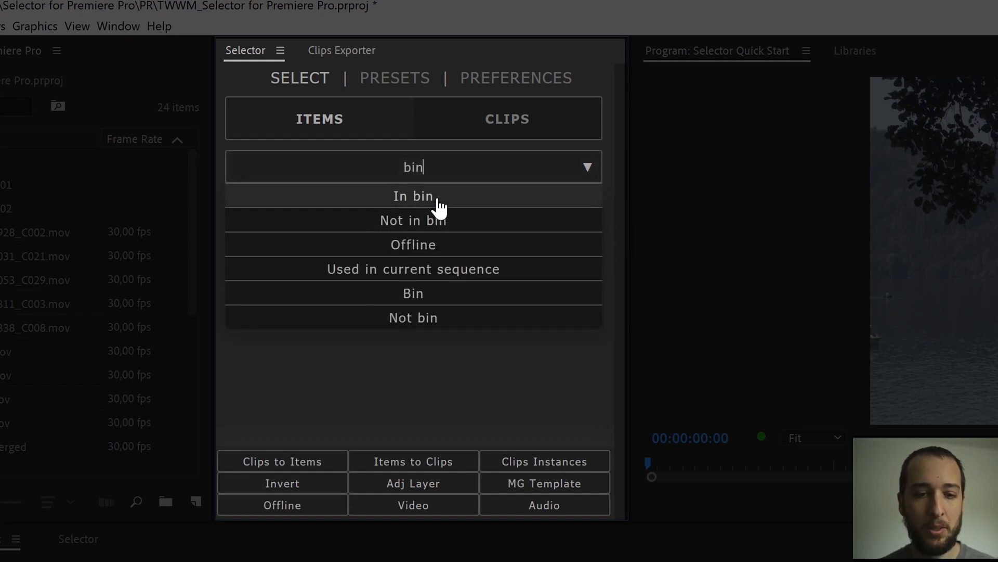
click(412, 196)
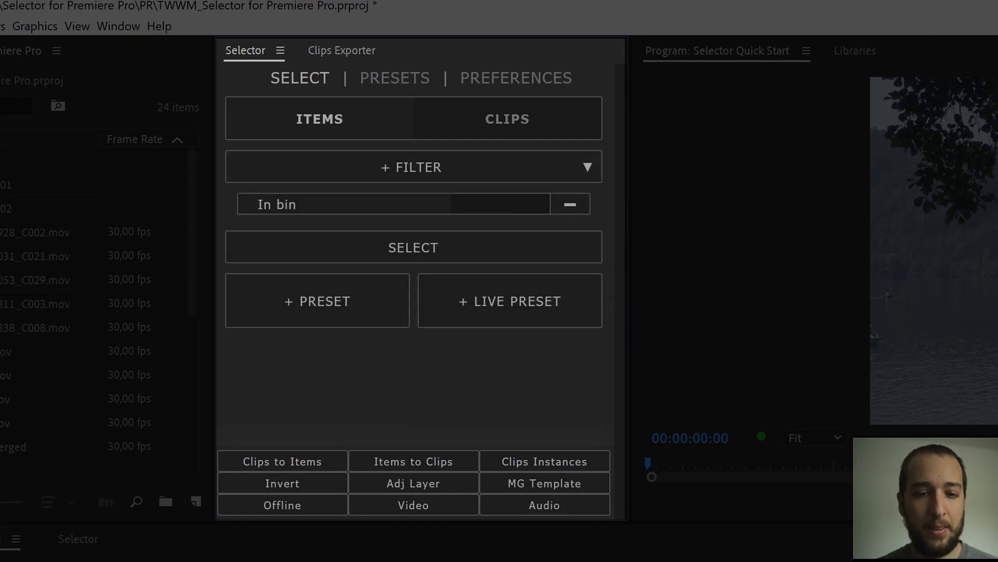
text(A)
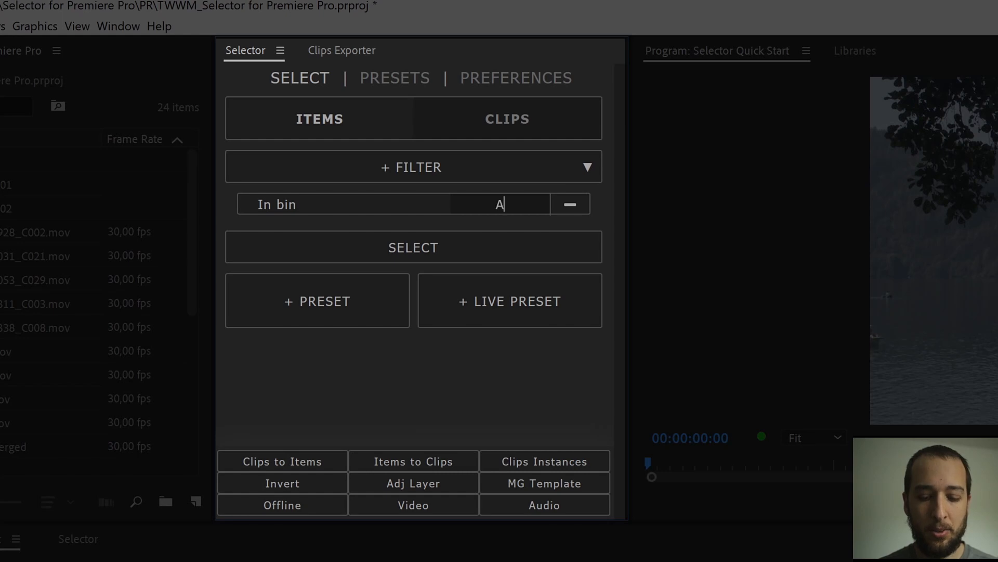
text(SSETS)
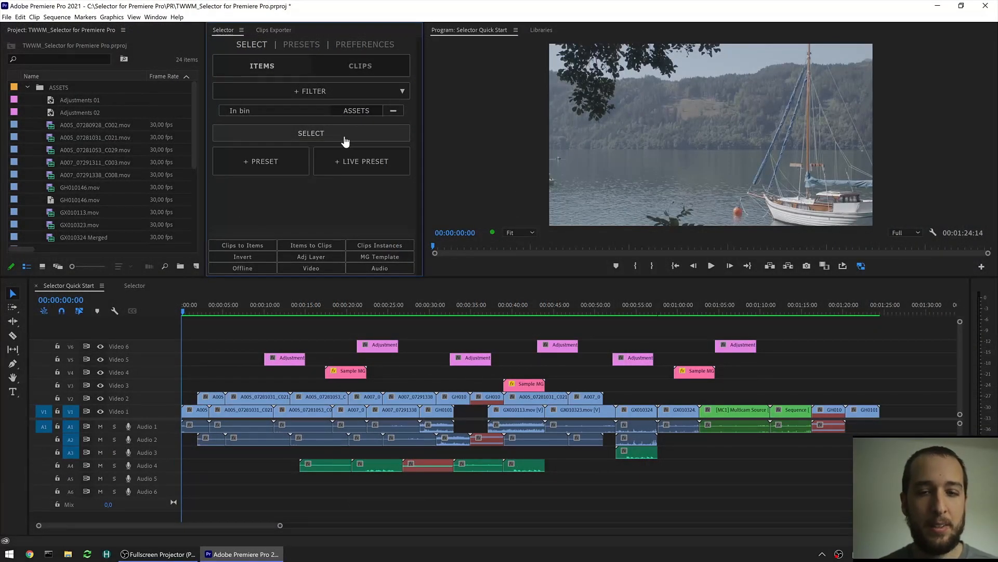
click(311, 132)
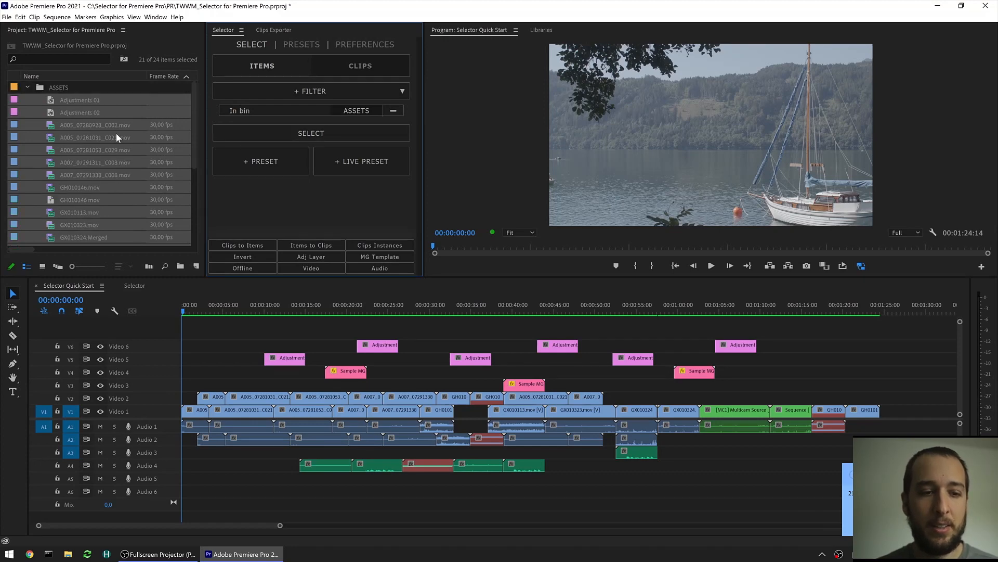
scroll(down, 3)
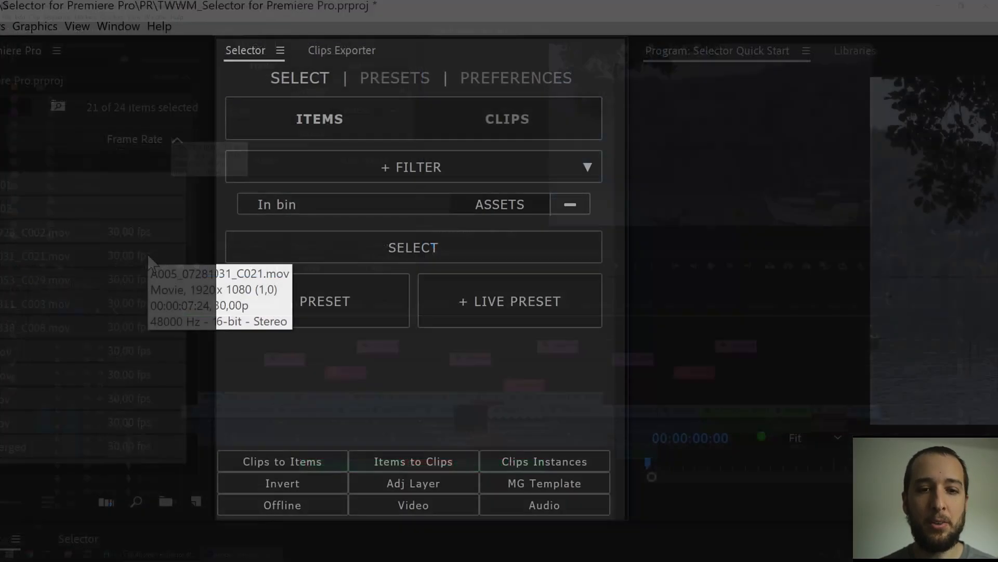
Step: Add 'duration shorter than 5' and 'name starts with A005' filters, narrowing selection to one item
click(413, 167)
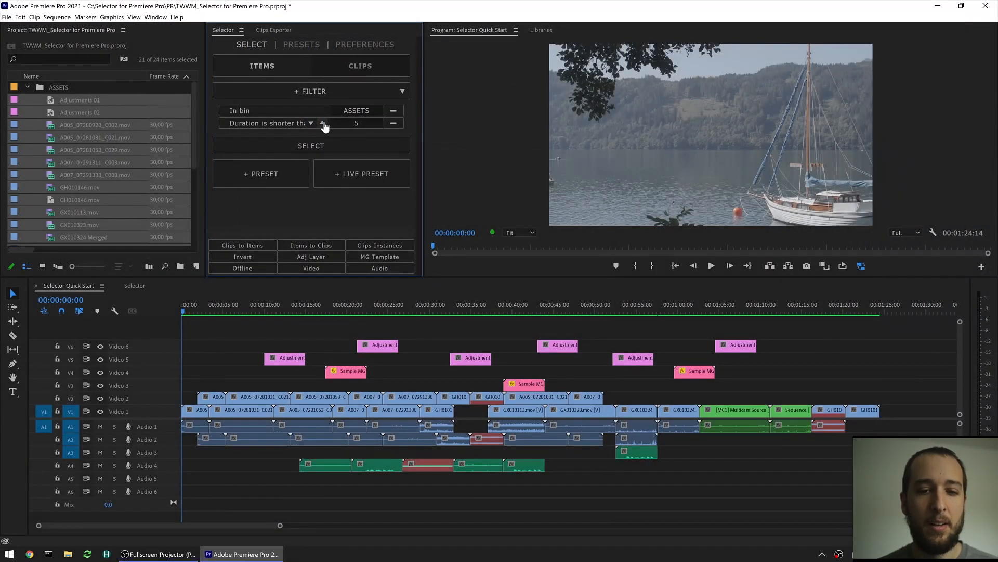
click(311, 145)
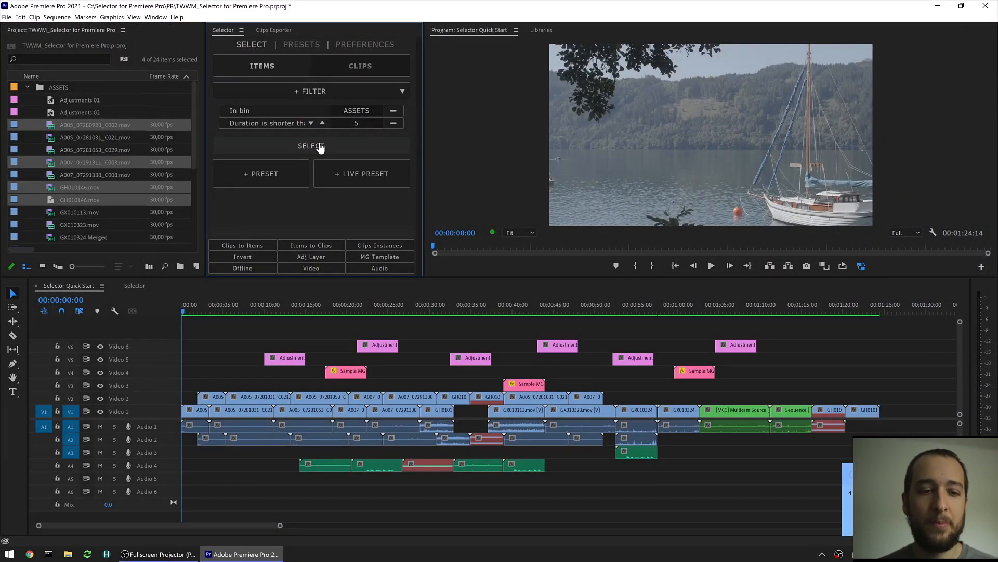
click(311, 90)
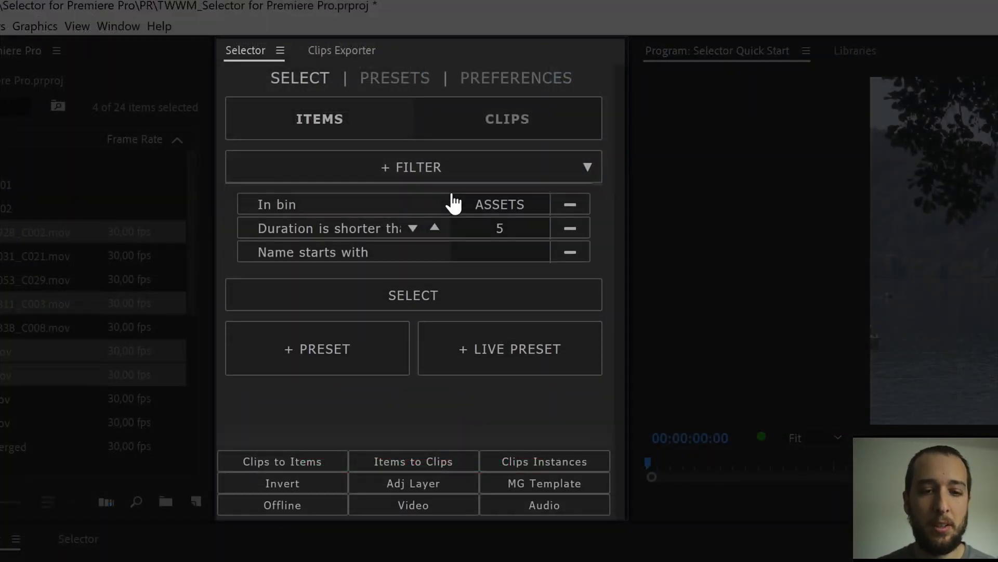
text(A)
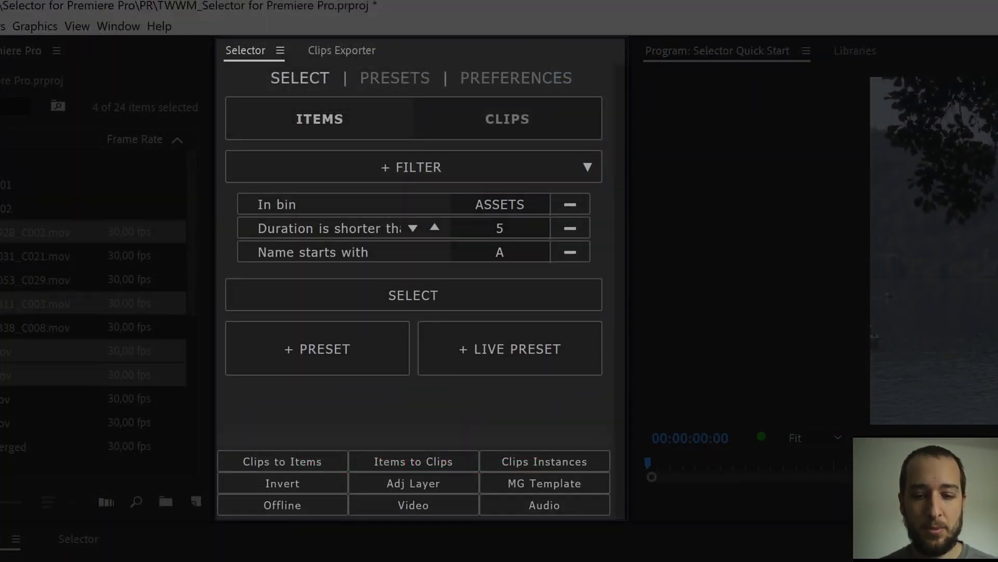
text(005)
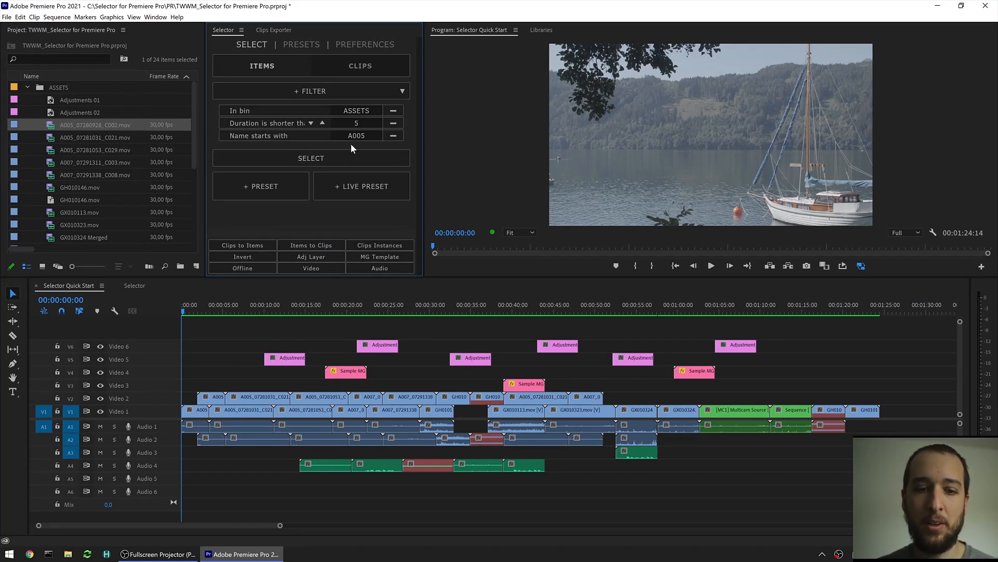
mouse_move(331, 153)
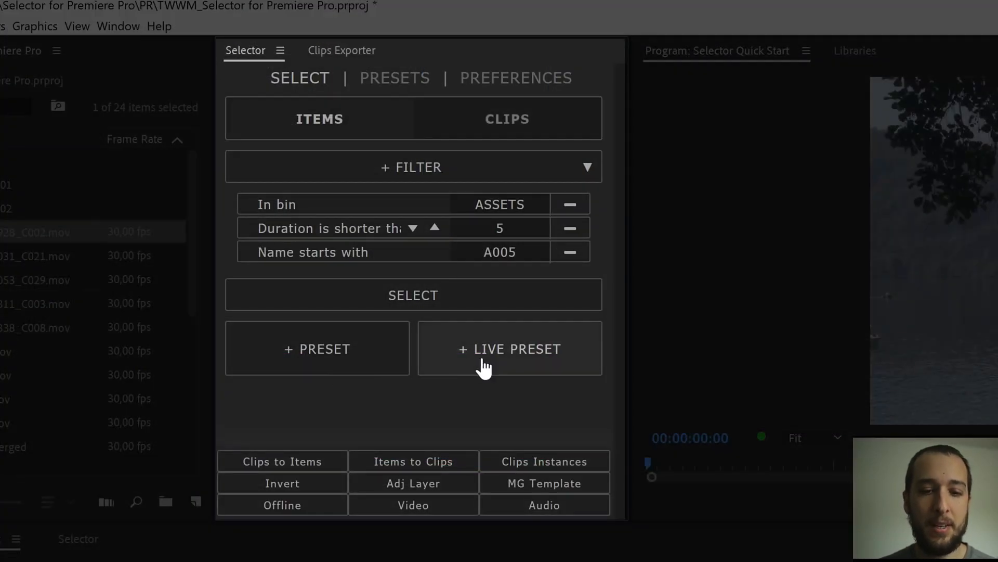
mouse_move(446, 369)
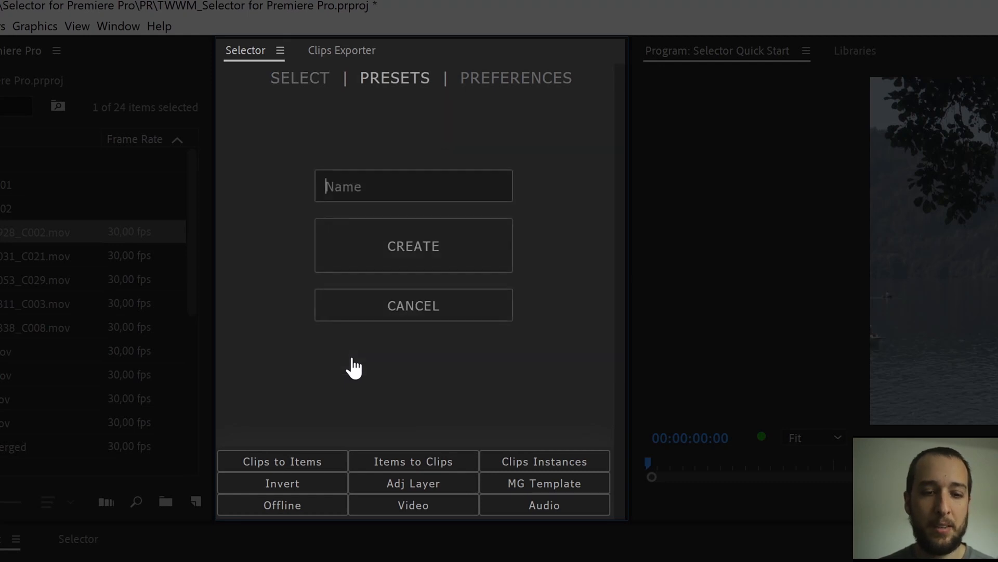
Step: Save the current filters as a preset named 'ASSETS under 5'
text(ASSETS under)
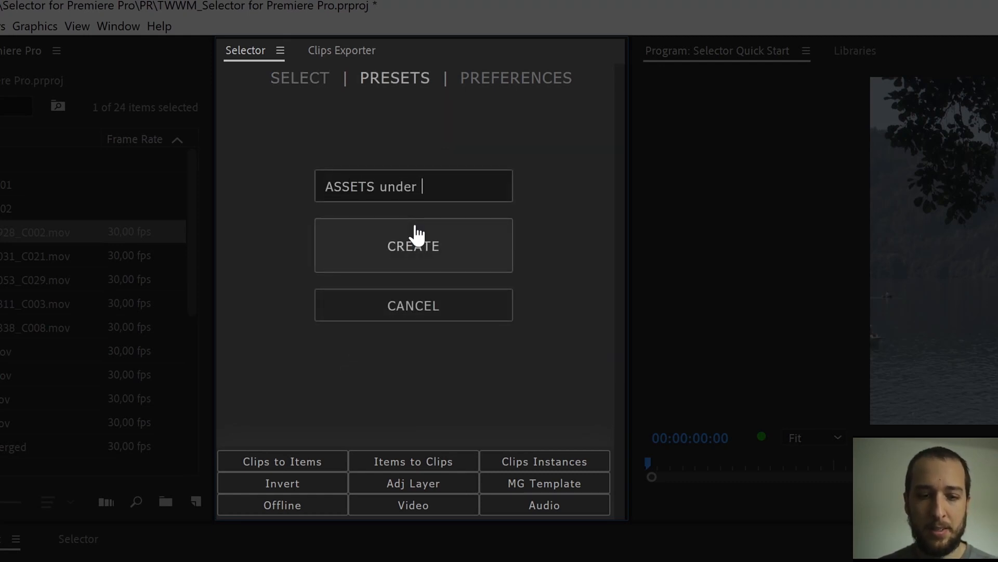
click(412, 245)
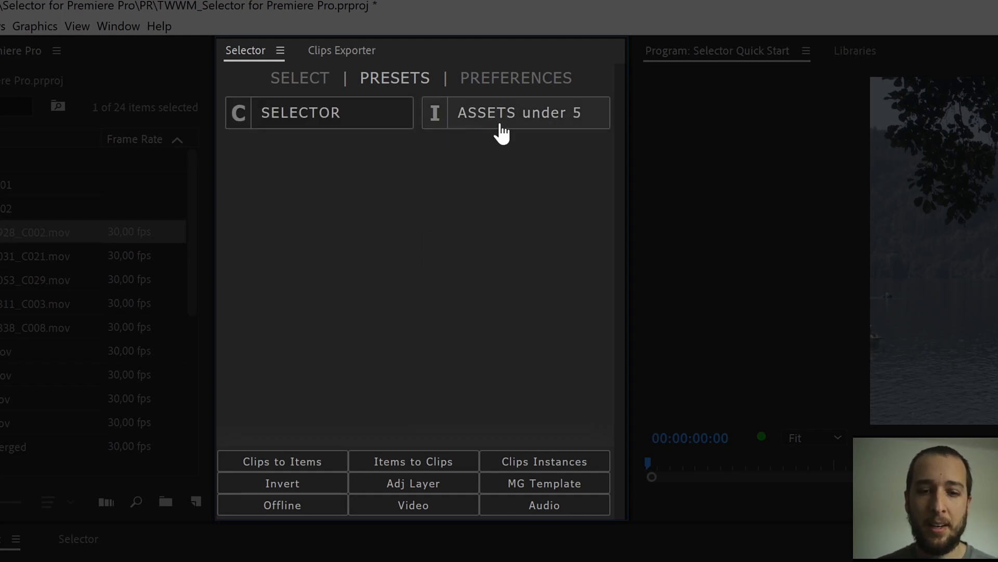
mouse_move(442, 136)
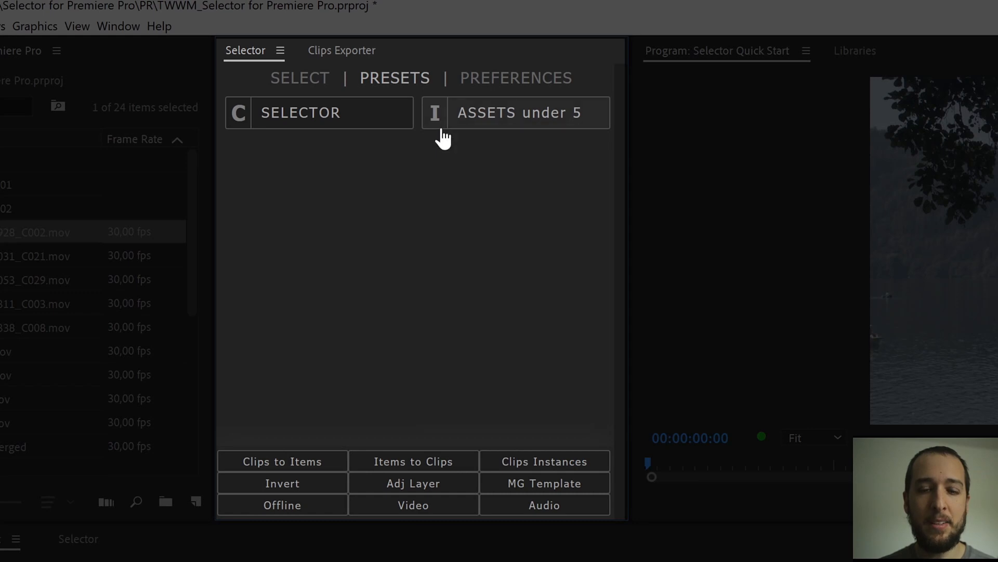
mouse_move(412, 148)
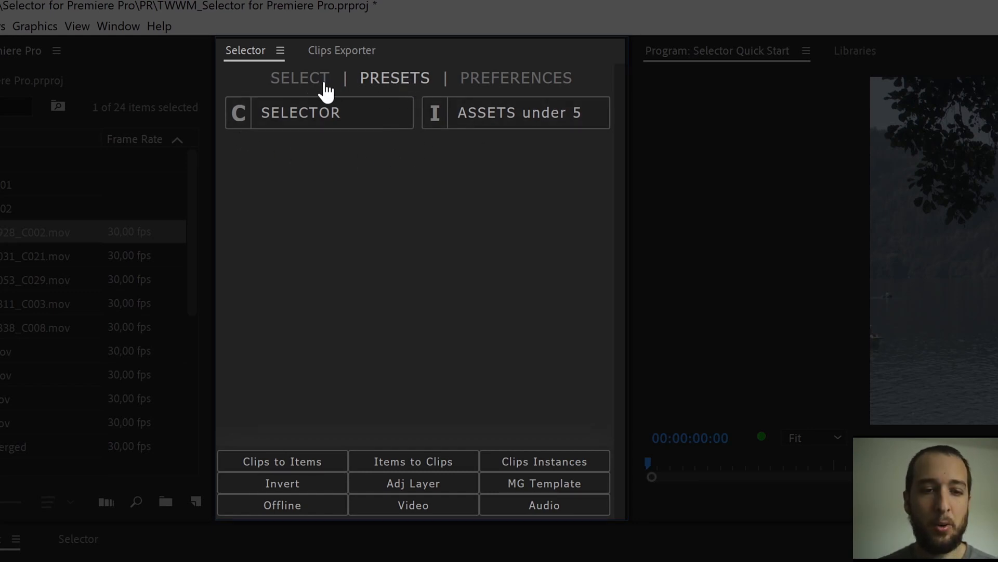
Step: Save the same filters again as a live preset named 'ASSETS under 5'
click(300, 78)
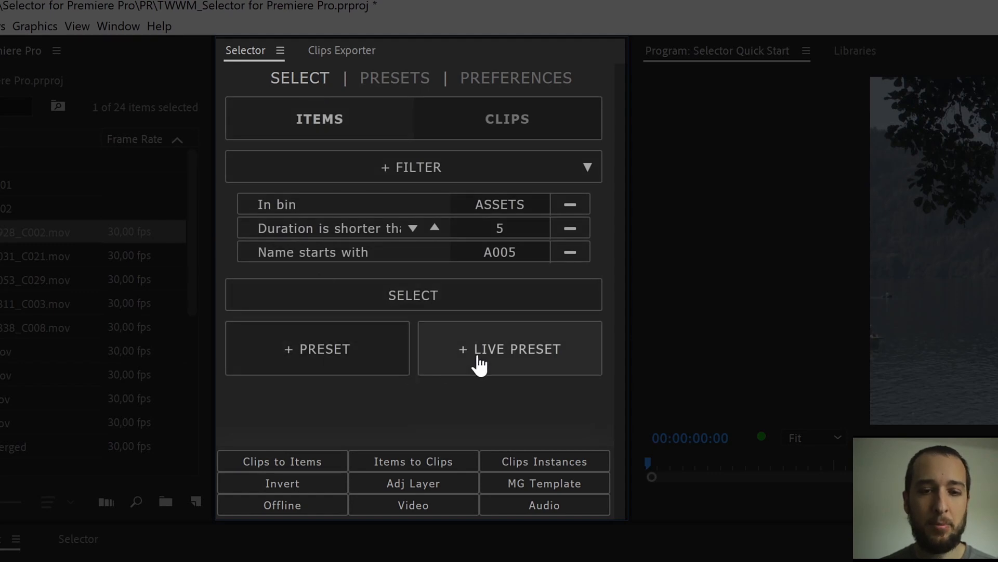
click(510, 349)
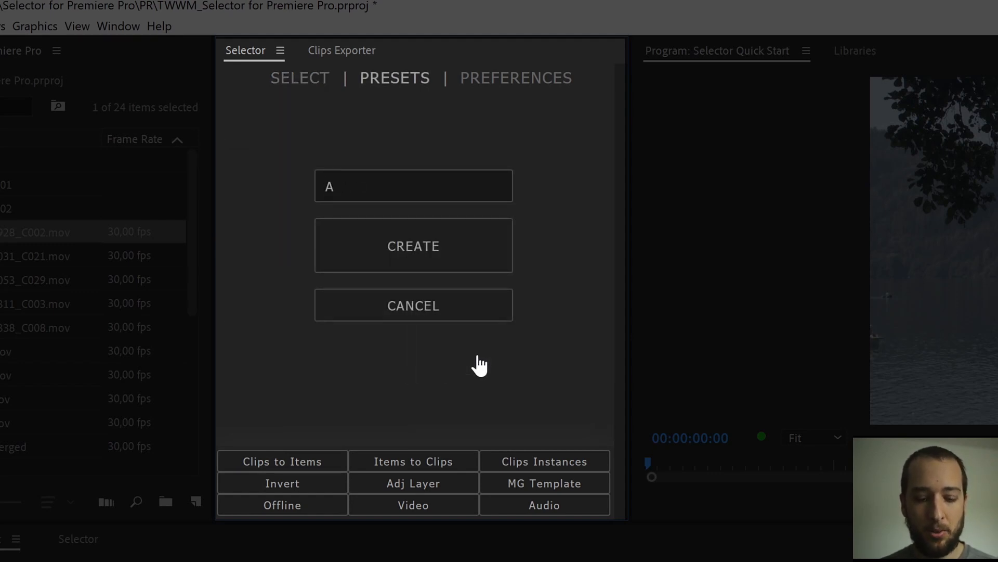
text(SSETS under 5)
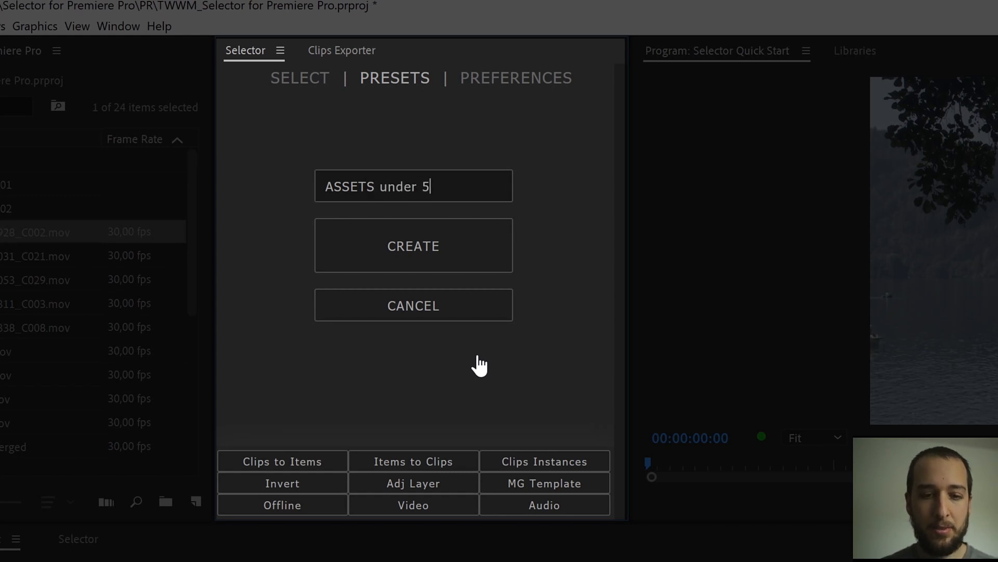
click(412, 246)
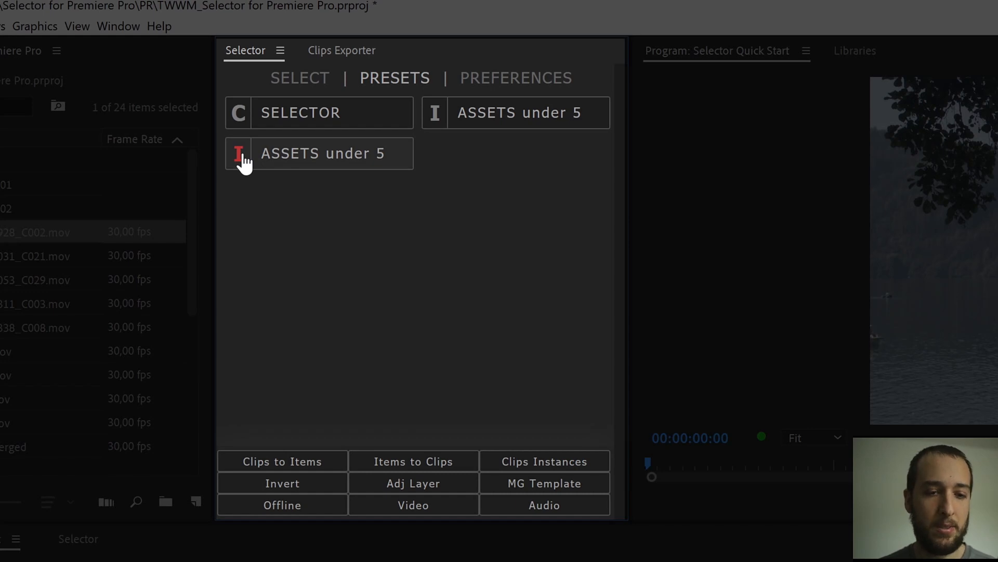
mouse_move(353, 180)
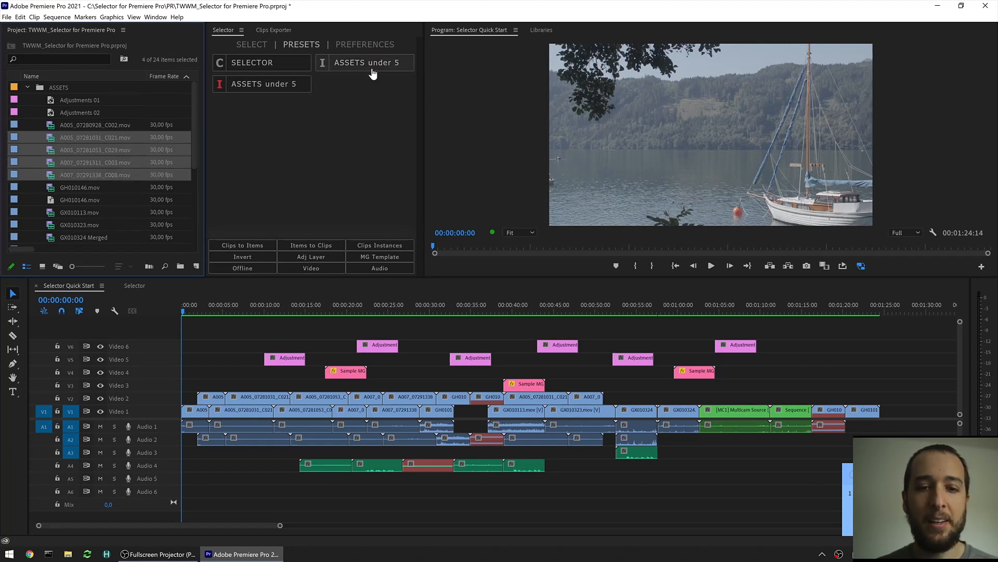
Step: Apply the 'ASSETS under 5' preset to select both A005_07280928_C002.mov items
click(96, 125)
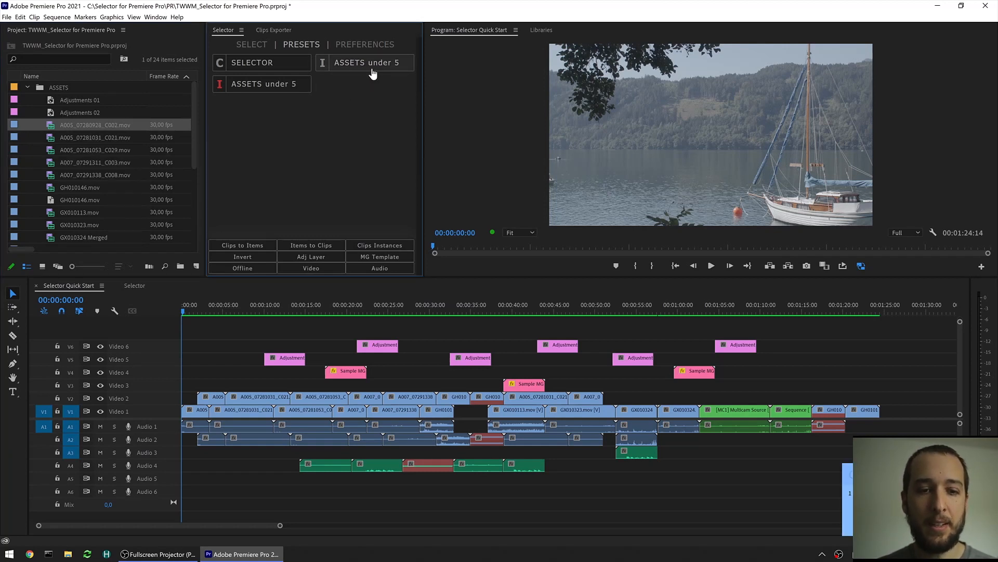
mouse_move(307, 91)
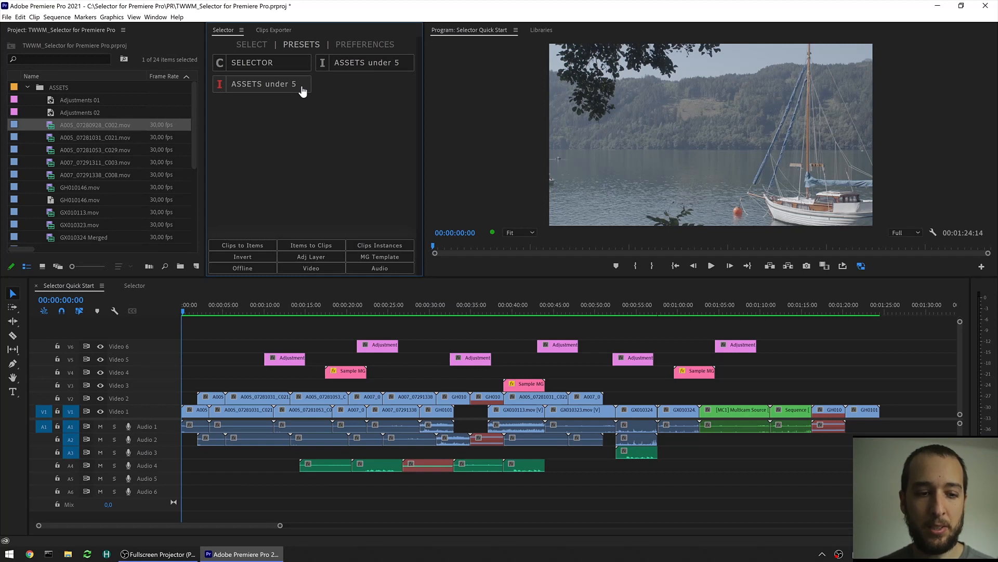
mouse_move(83, 131)
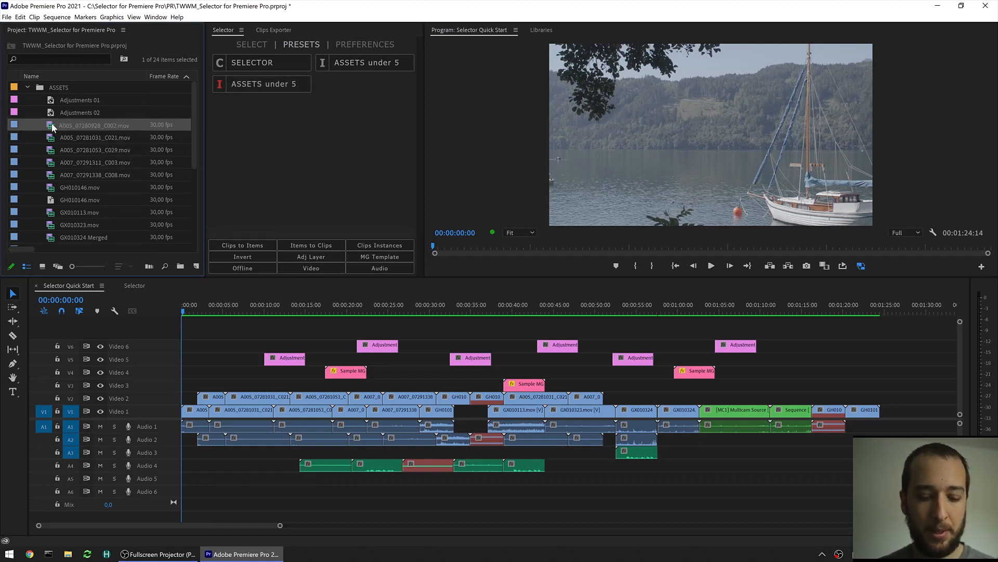
mouse_move(93, 125)
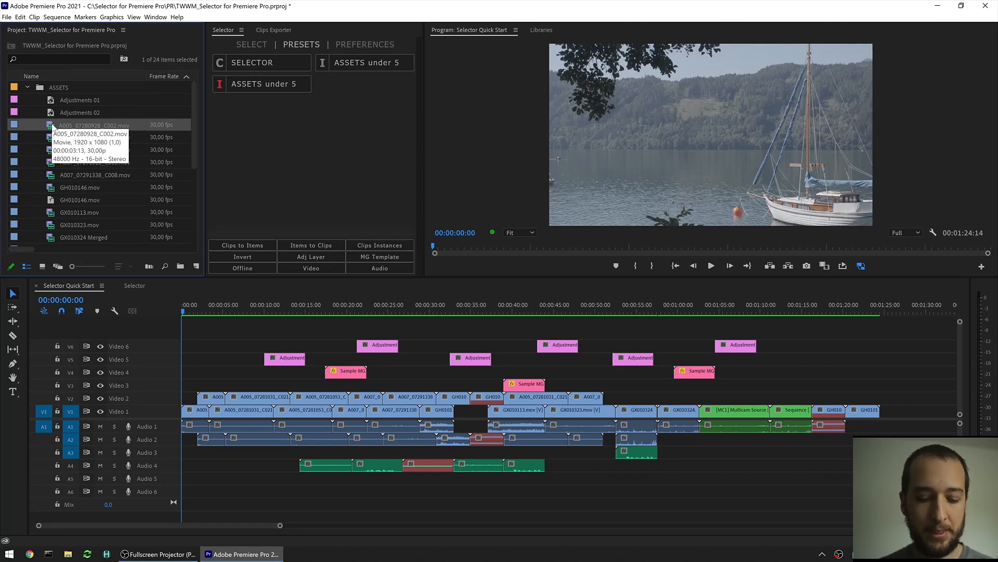
scroll(down, 3)
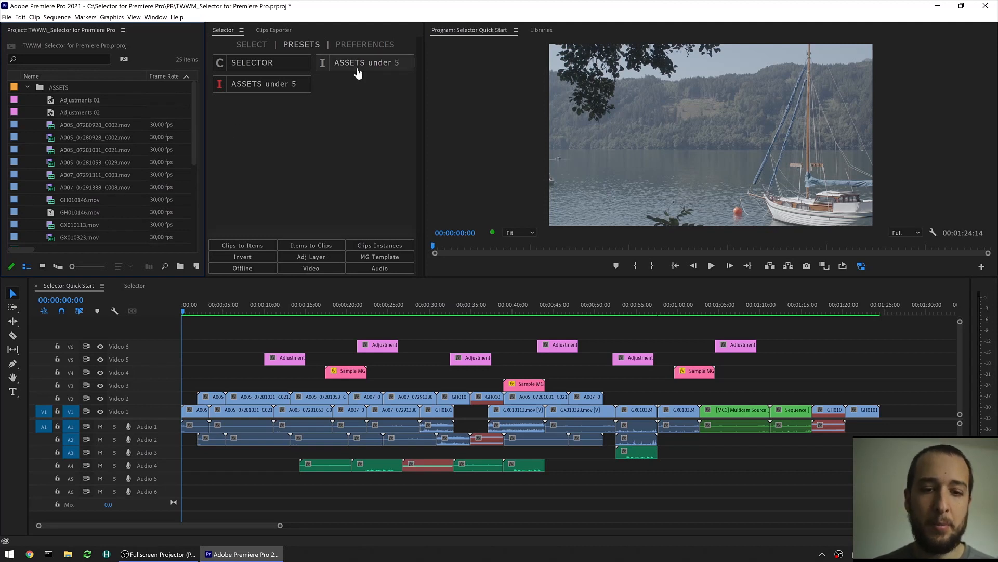
click(94, 124)
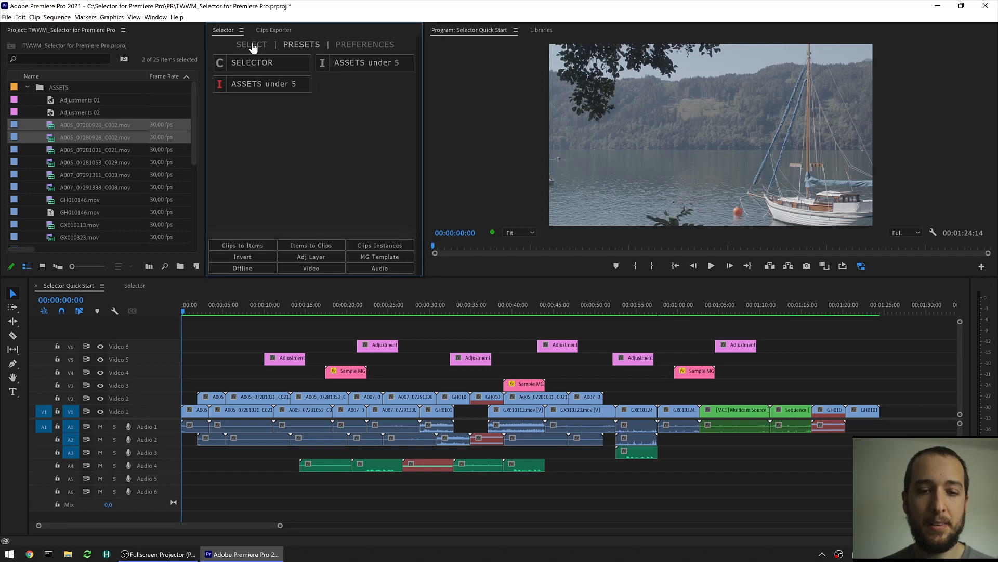
Step: Save the ASSETS bin, duration under 5 and A005 name filters as preset 'Custom'
click(262, 83)
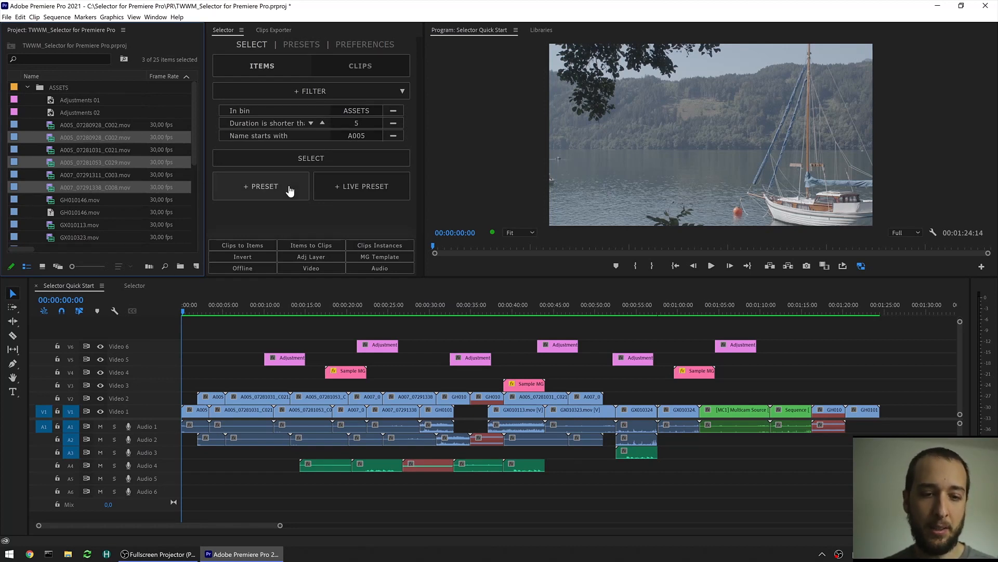
click(261, 186)
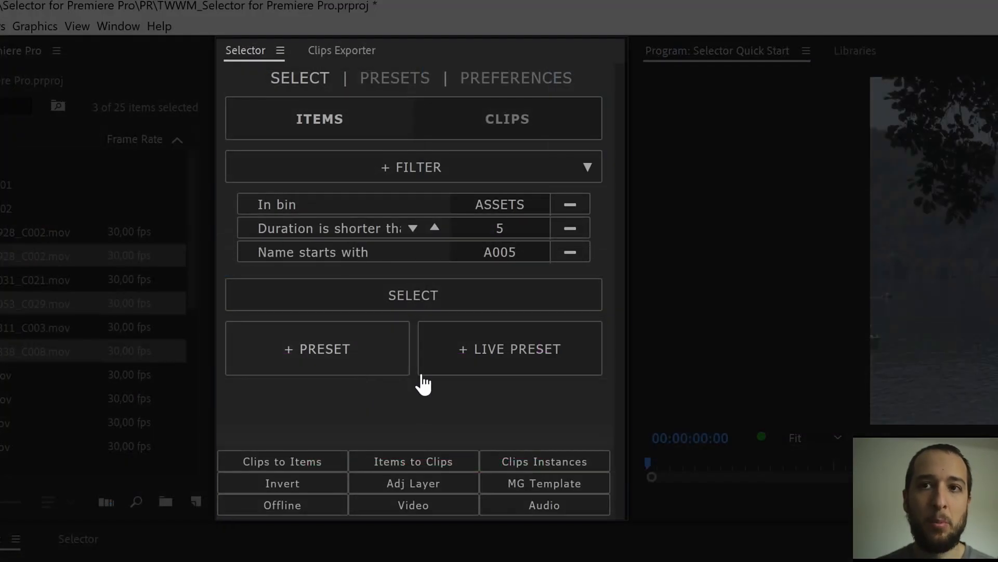
mouse_move(414, 399)
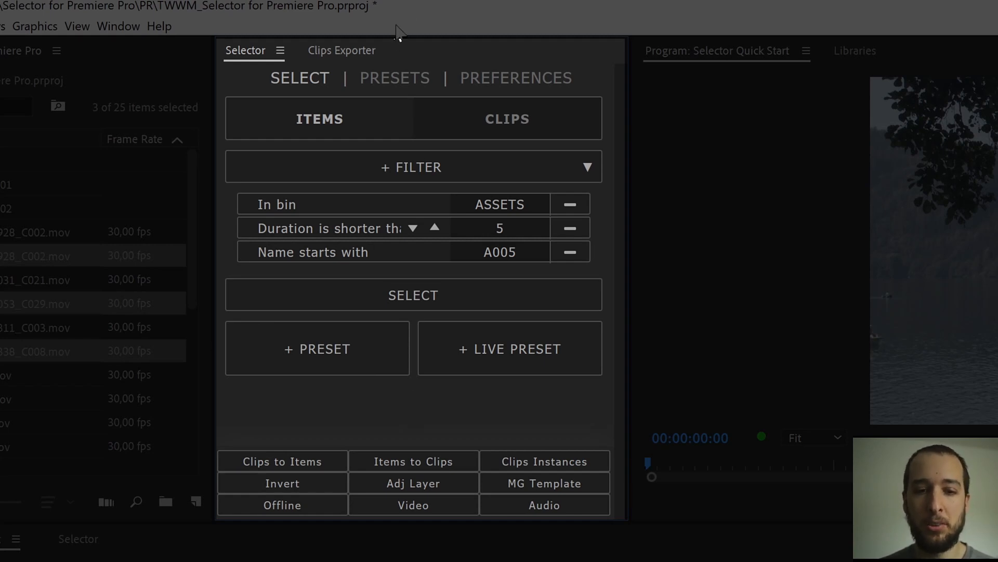
click(394, 77)
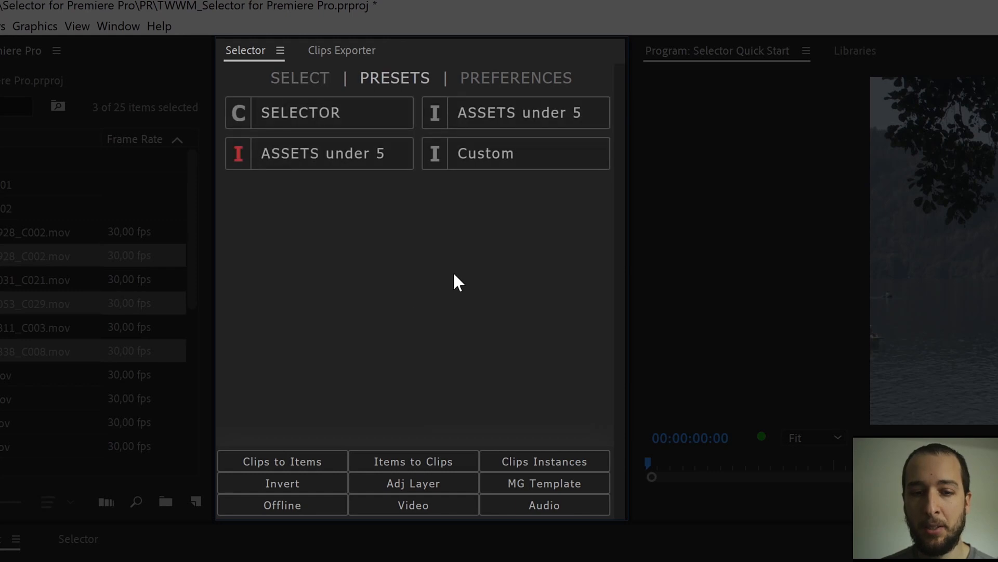
click(299, 78)
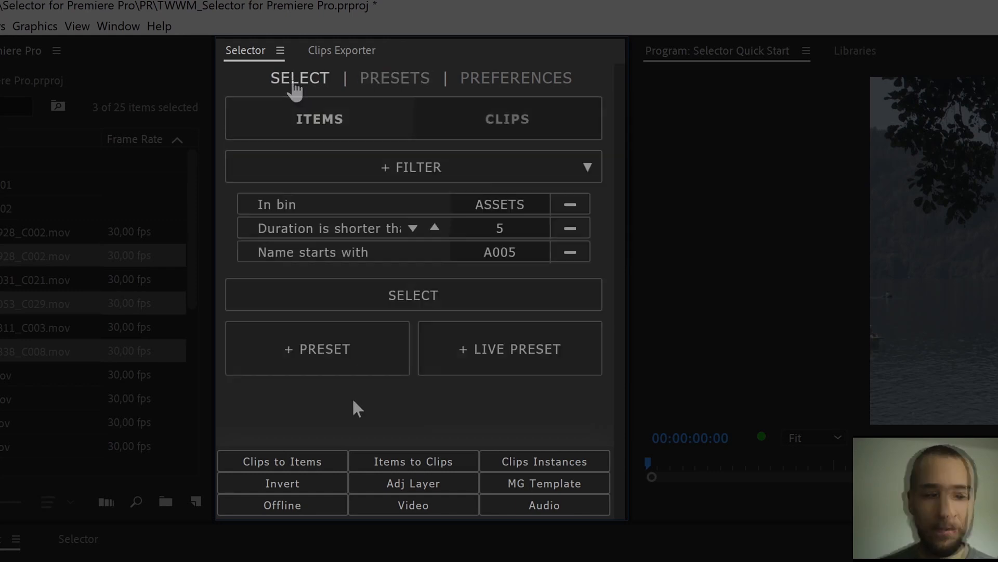
mouse_move(319, 89)
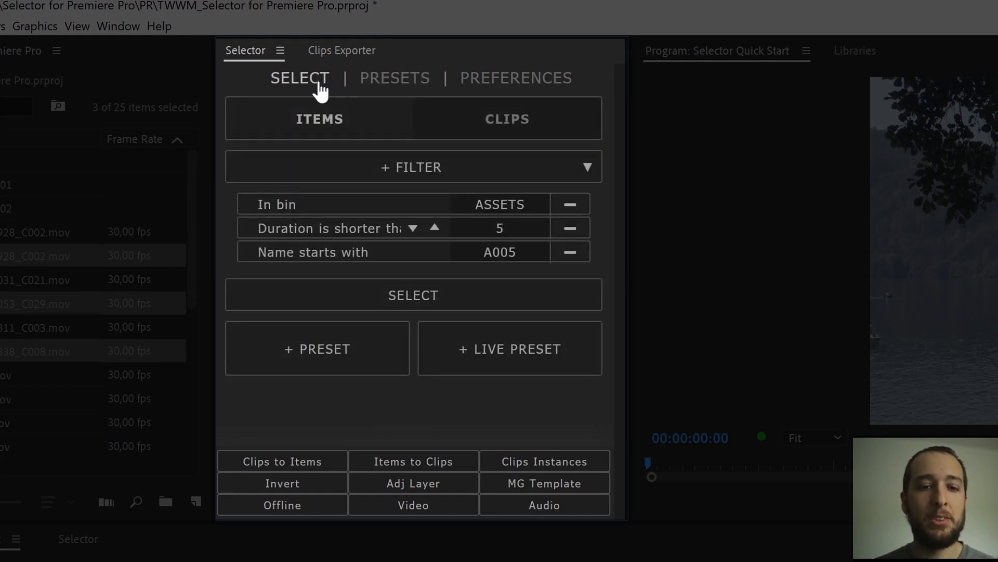
click(395, 78)
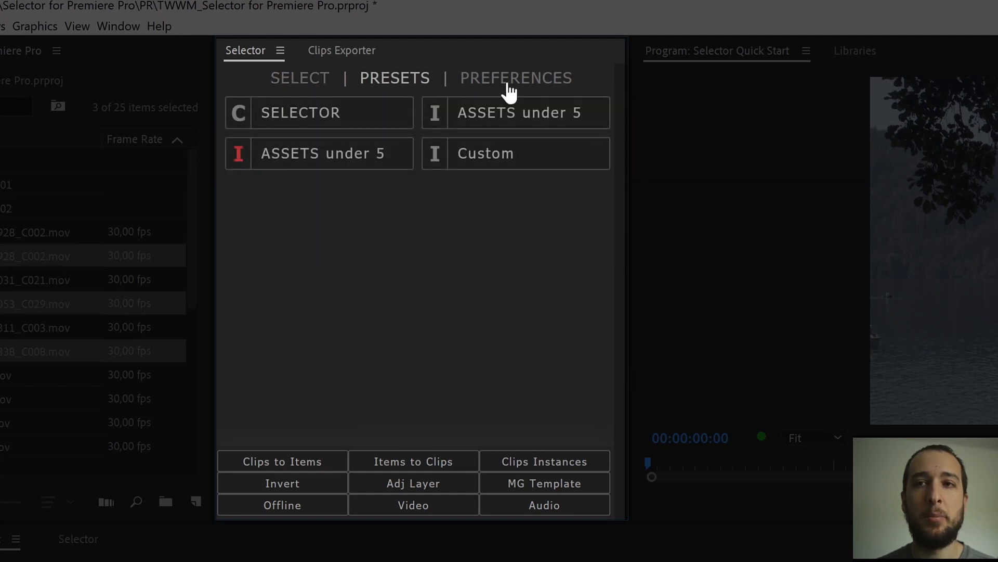
click(516, 77)
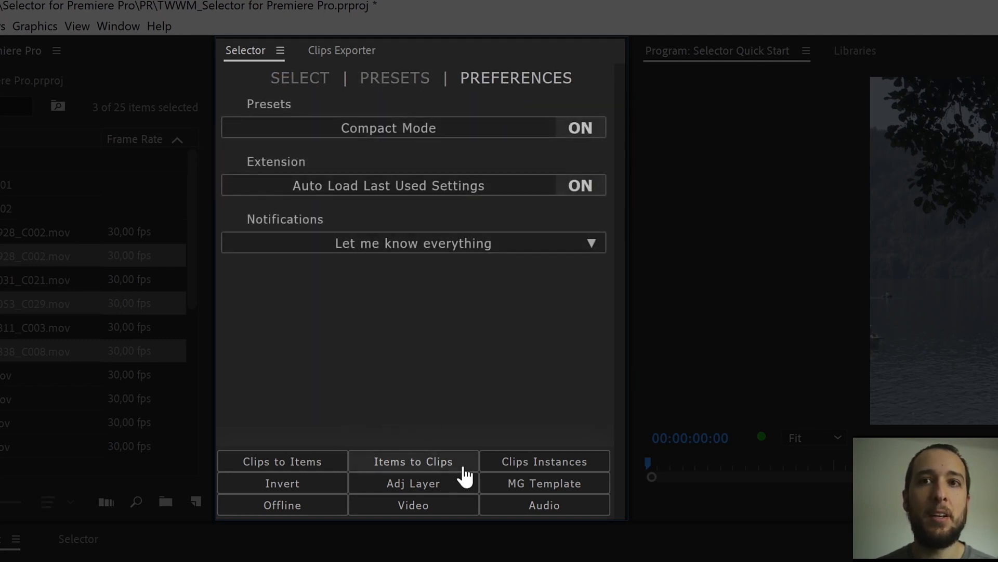
mouse_move(328, 105)
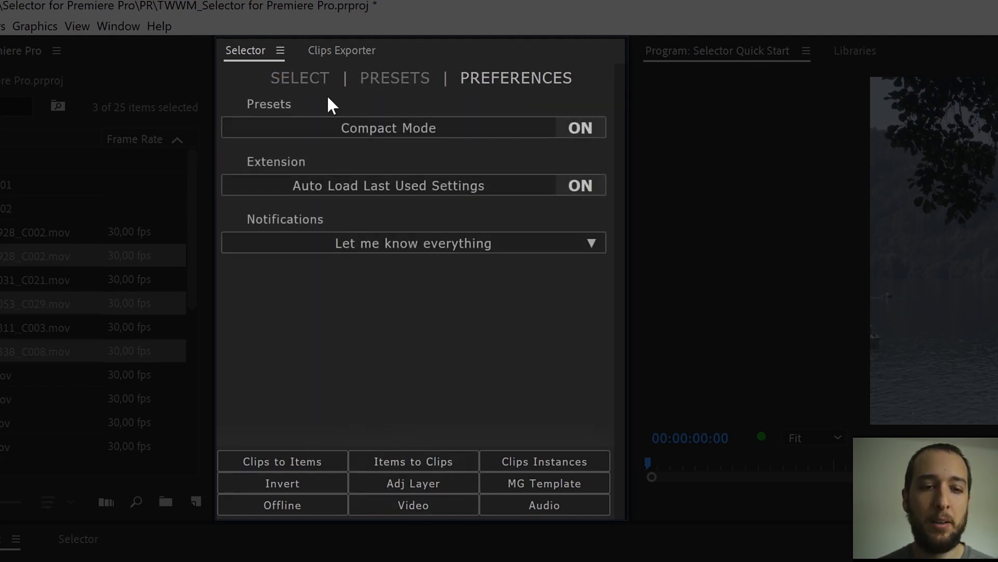
click(300, 78)
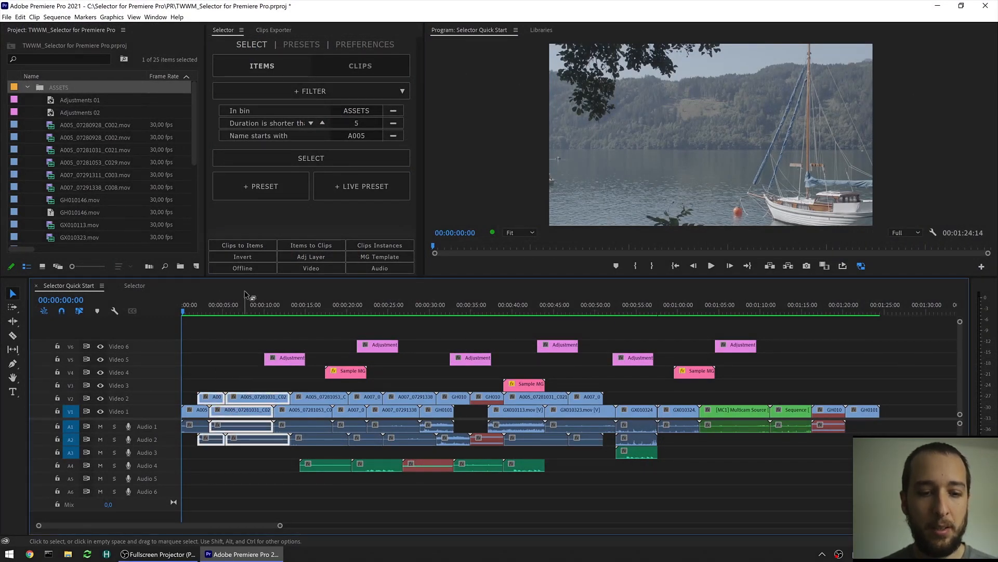
Step: Select both A007 project items, select their timeline clips, then select all video clips
click(242, 245)
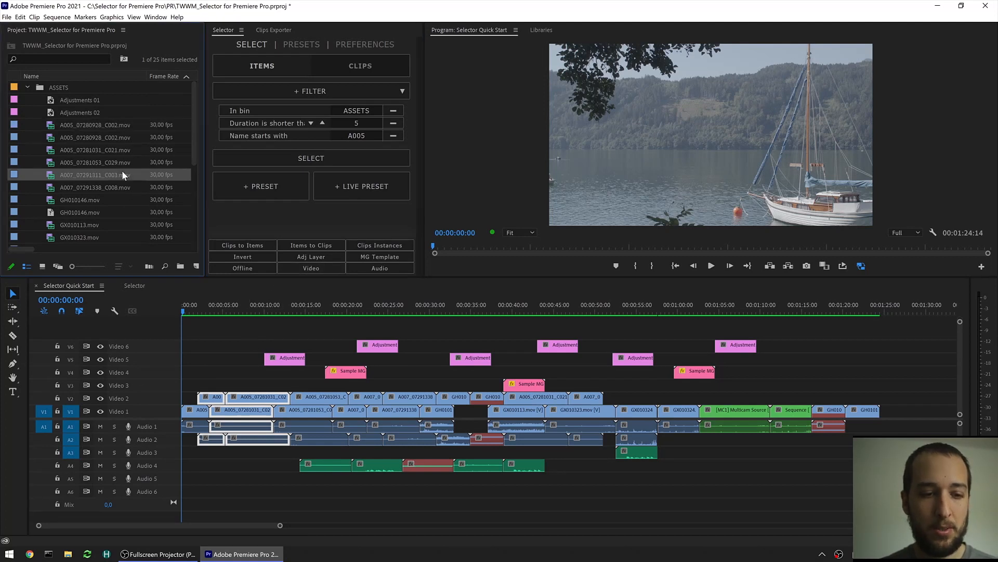
click(96, 187)
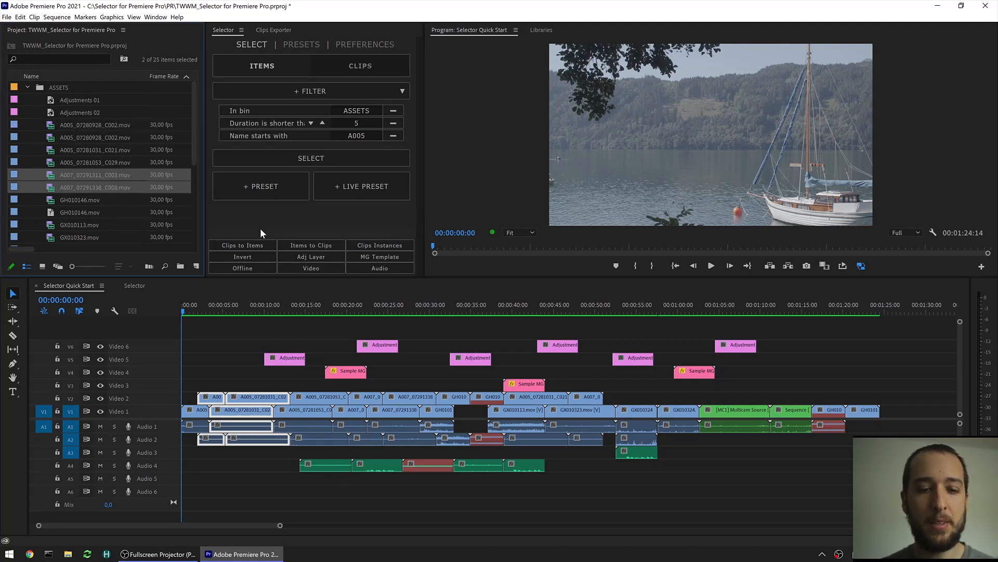
click(311, 245)
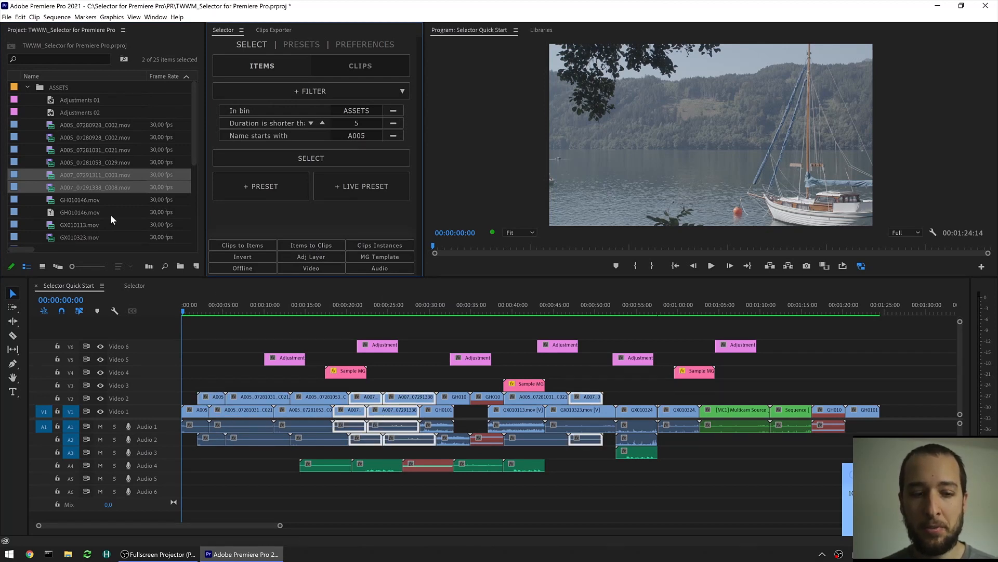
mouse_move(278, 223)
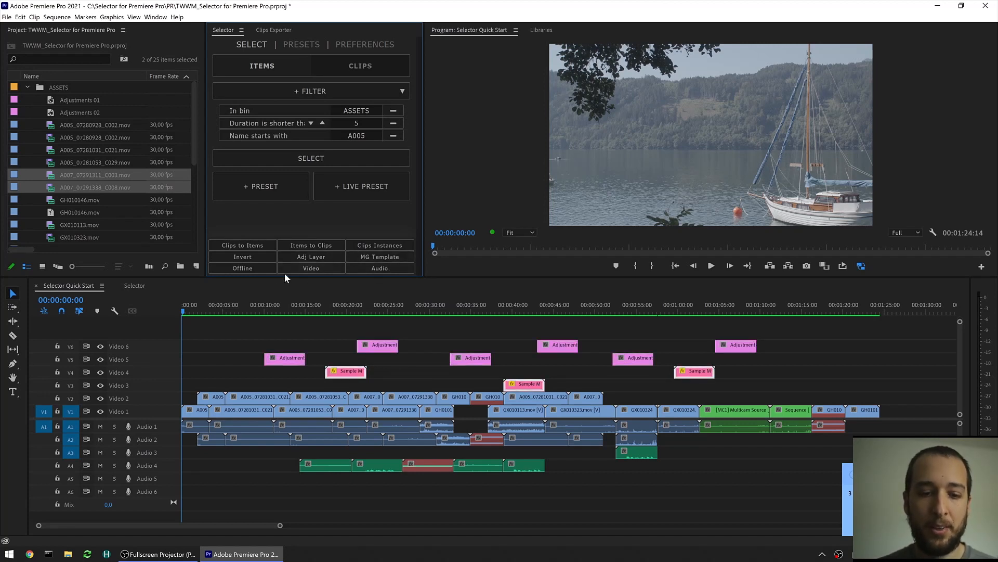
click(242, 267)
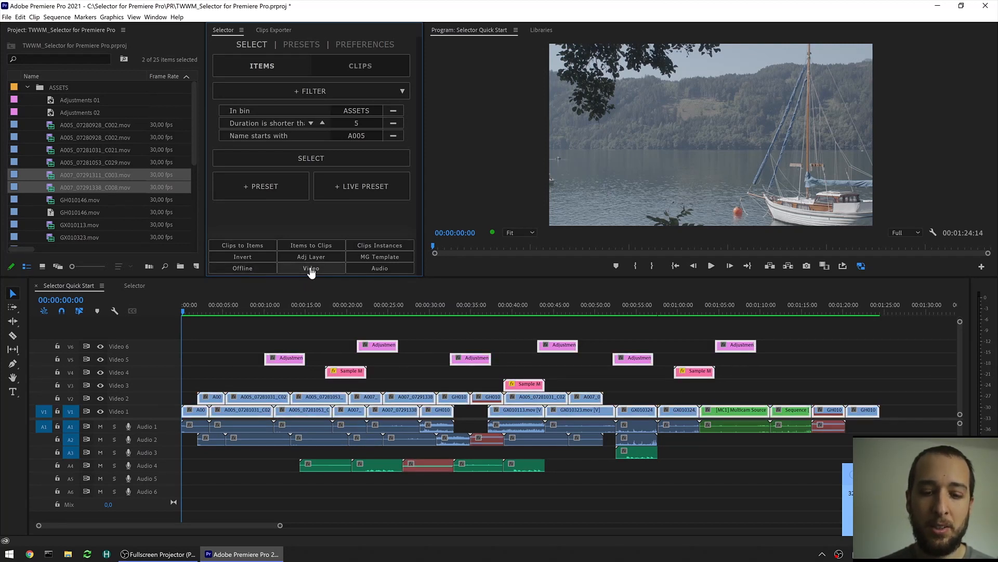
mouse_move(380, 268)
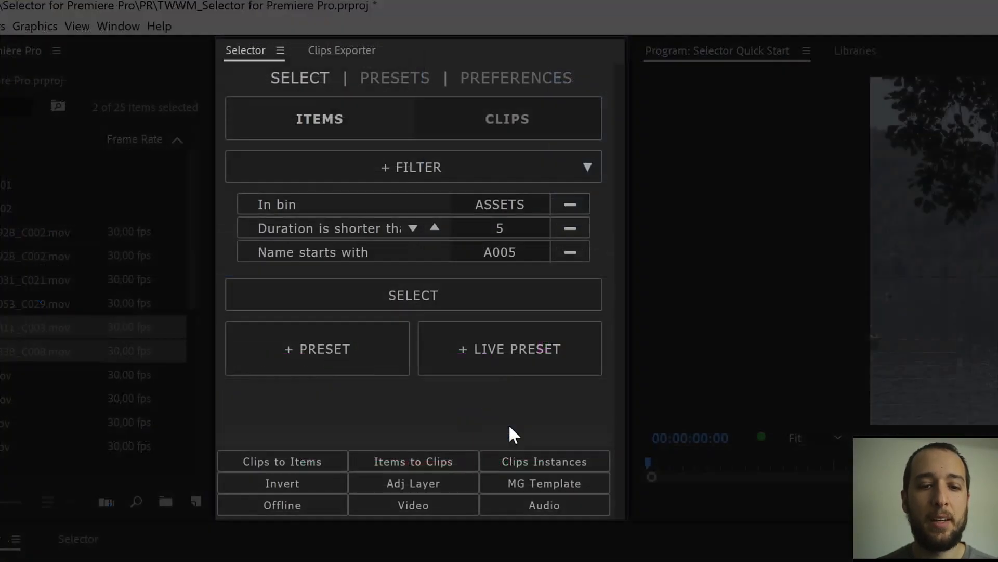
Step: Filter clips by duration longer than 4, Not offline and Not adjustment layer
click(506, 118)
text(lon)
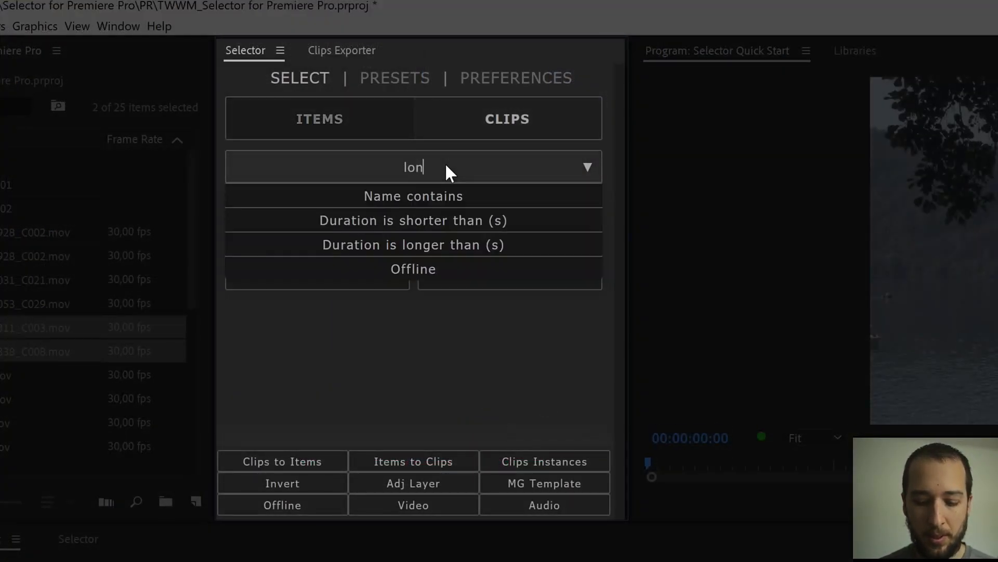
click(412, 245)
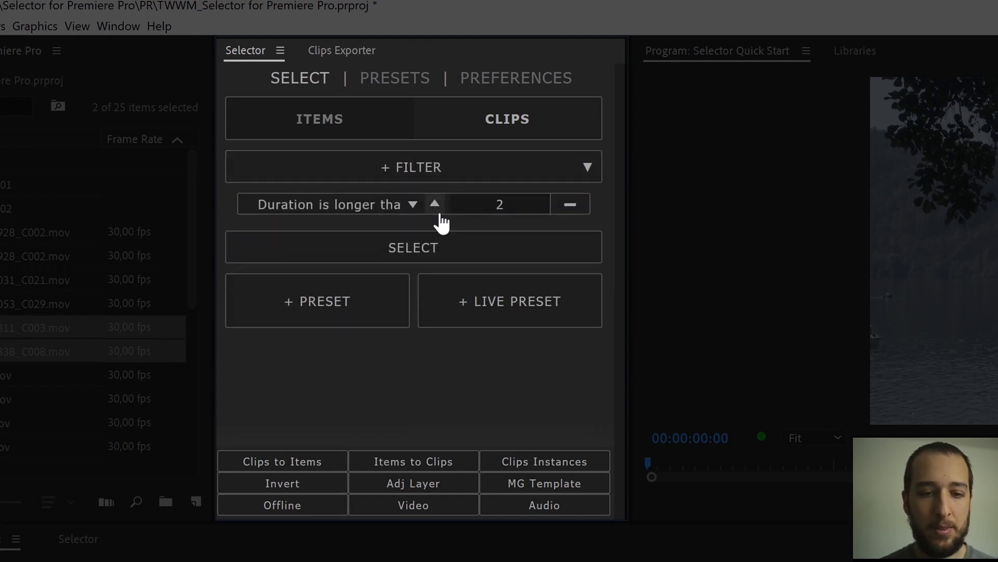
click(412, 166)
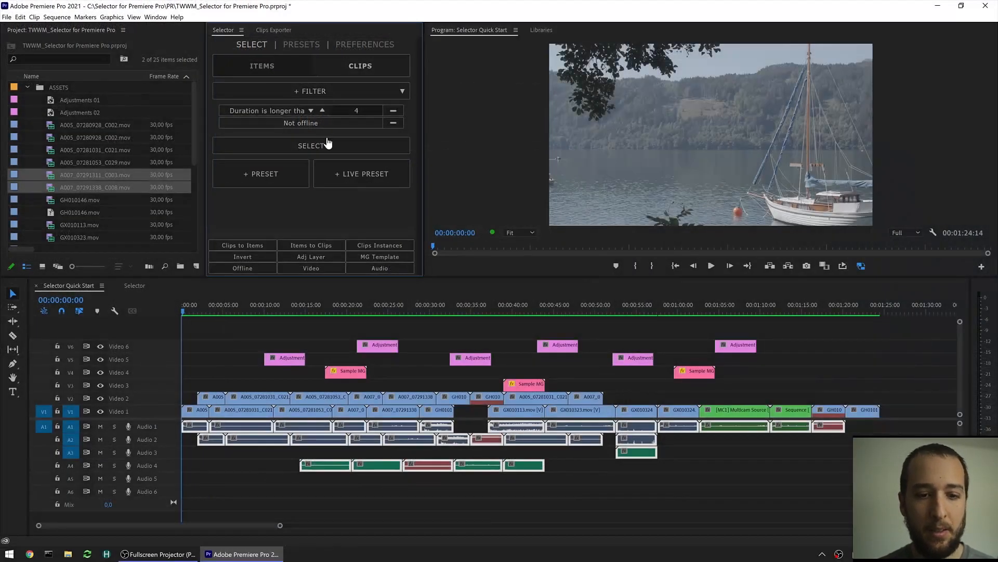
click(311, 145)
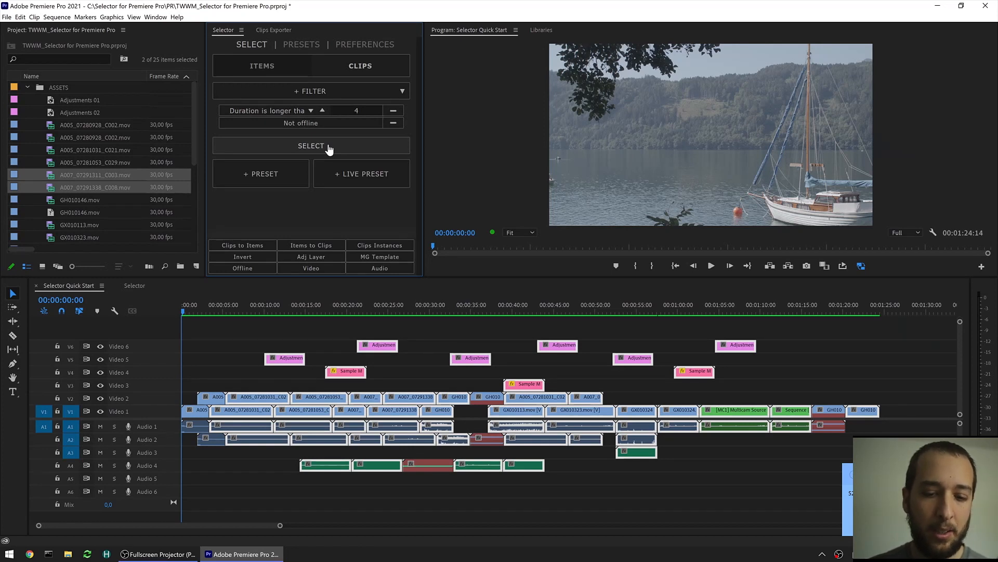
click(311, 91)
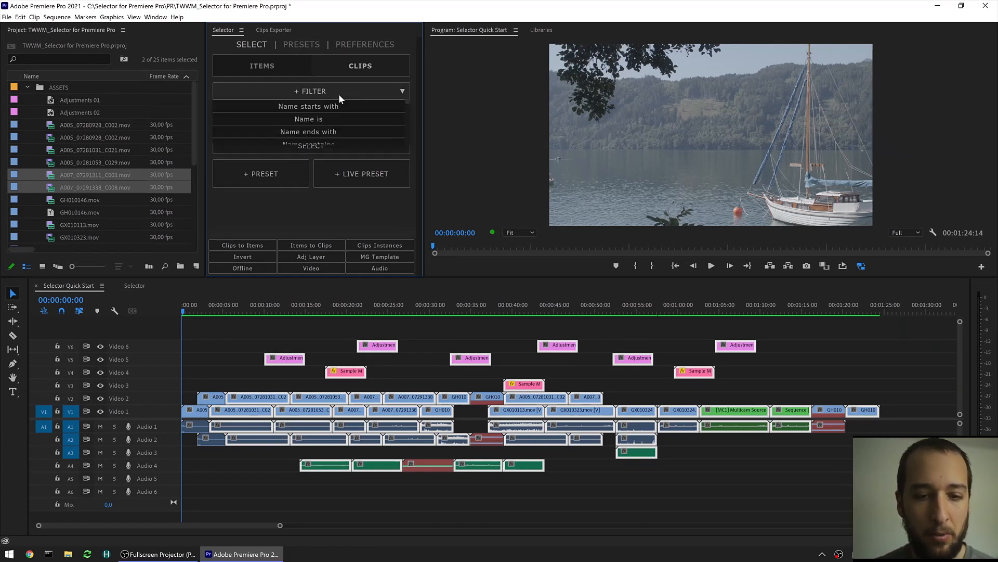
text(adj)
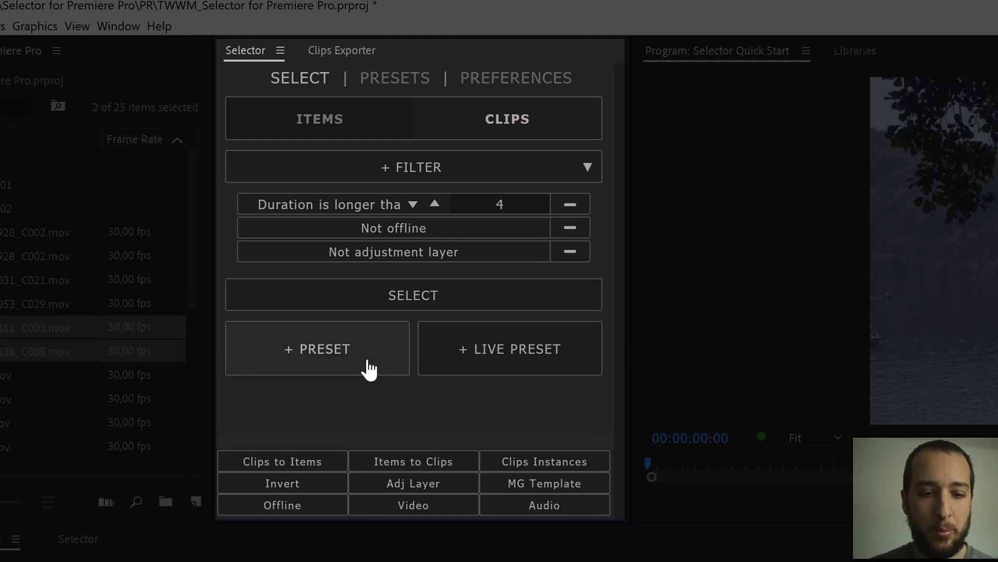
Step: Save the current clip filters as a preset named 'Custom Clips'
click(317, 348)
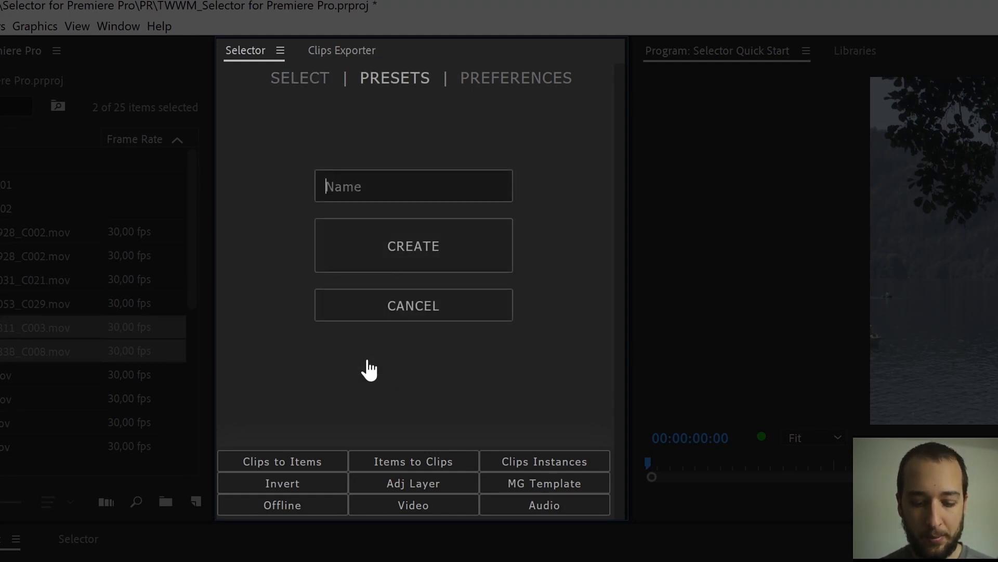
text(Custom Clips)
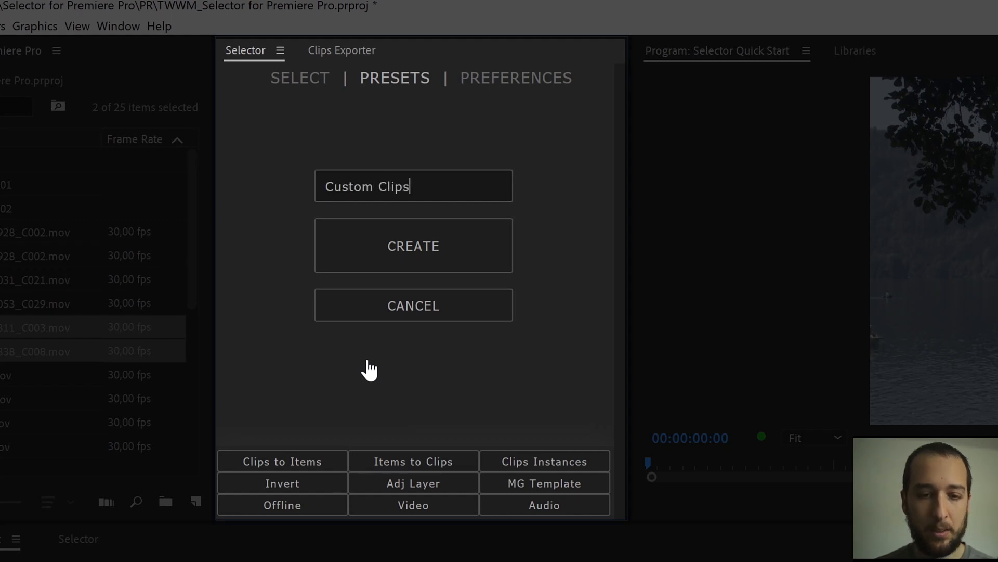
click(412, 246)
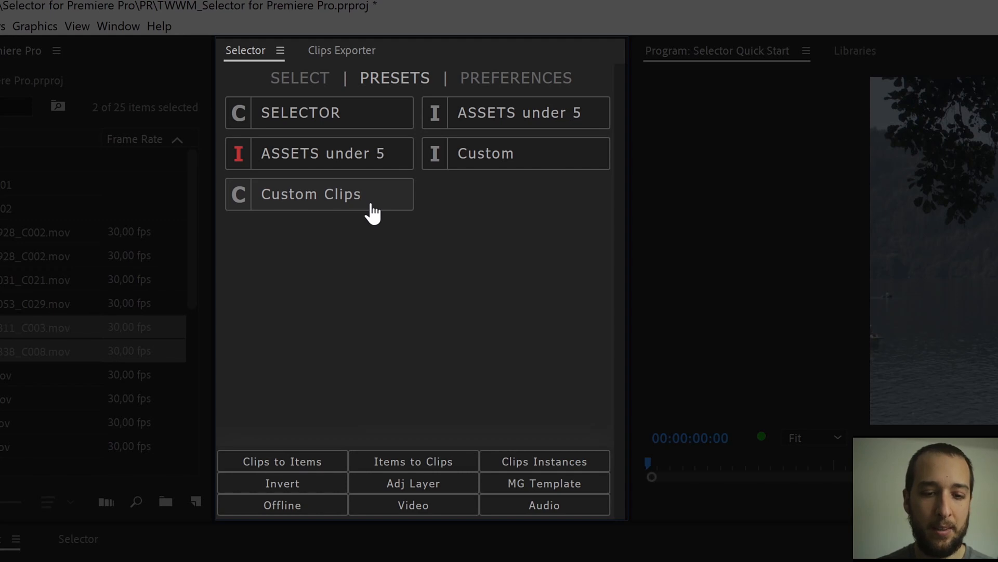
mouse_move(437, 260)
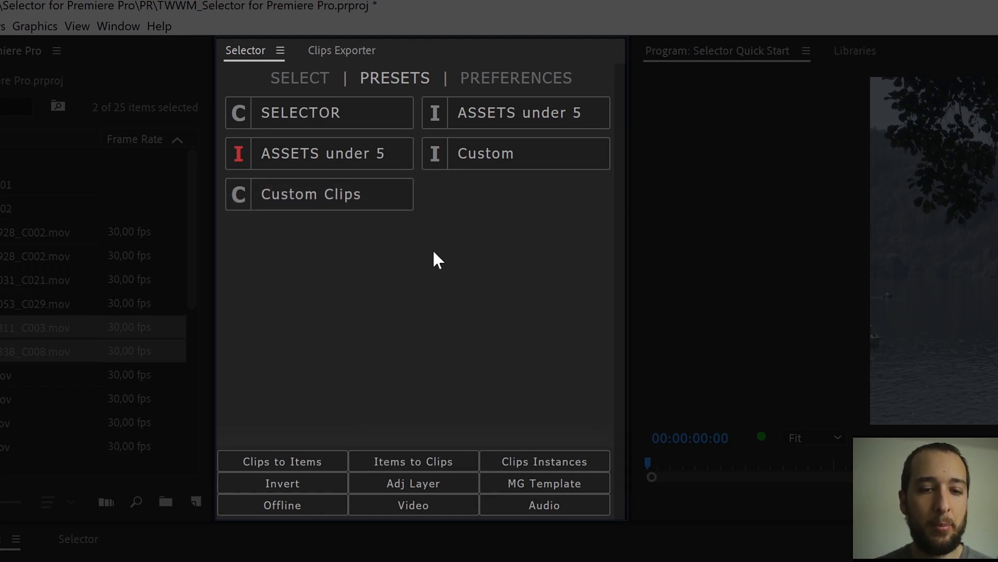
mouse_move(554, 172)
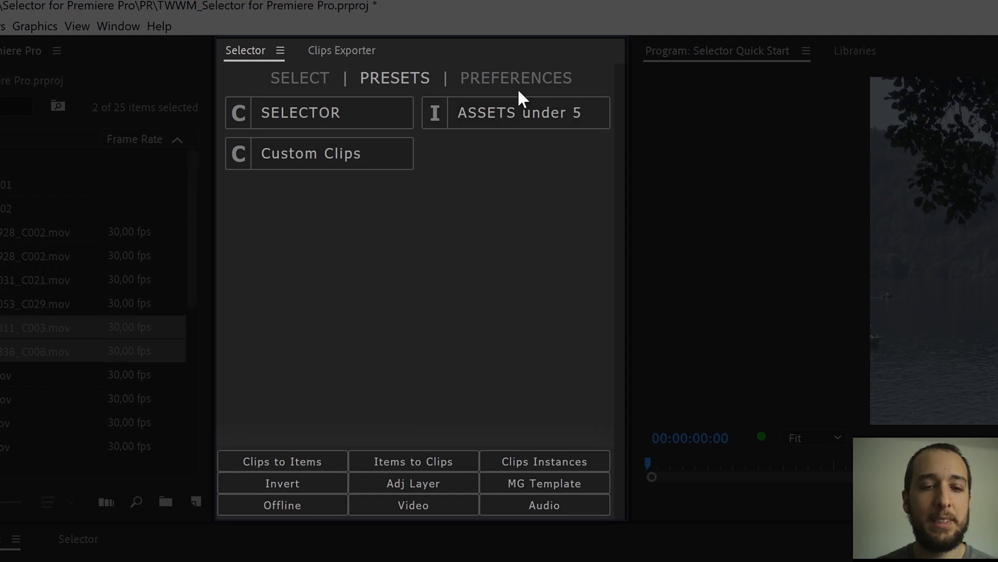
Step: Turn off Compact Mode in Preferences and return to the expanded presets list
click(516, 77)
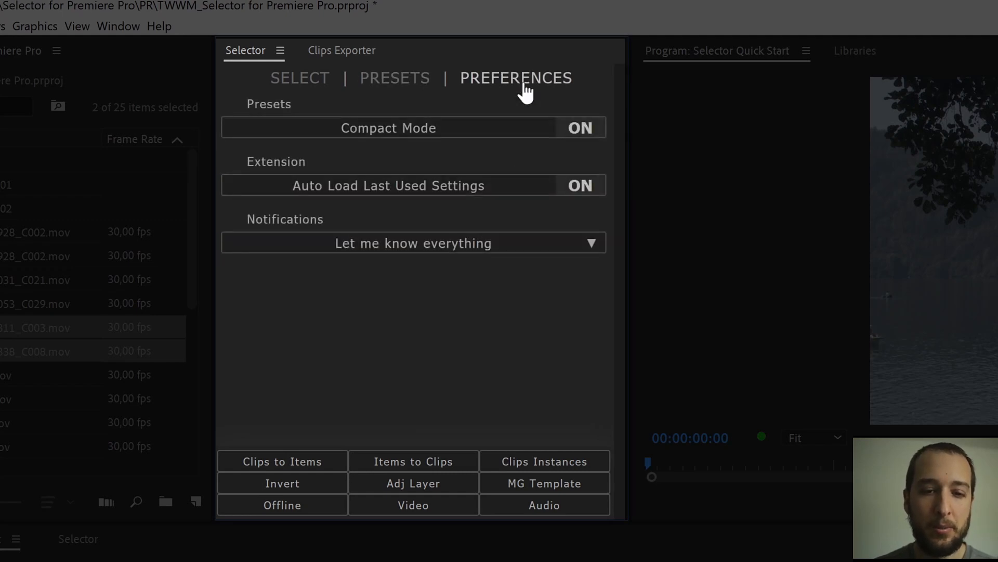
mouse_move(491, 140)
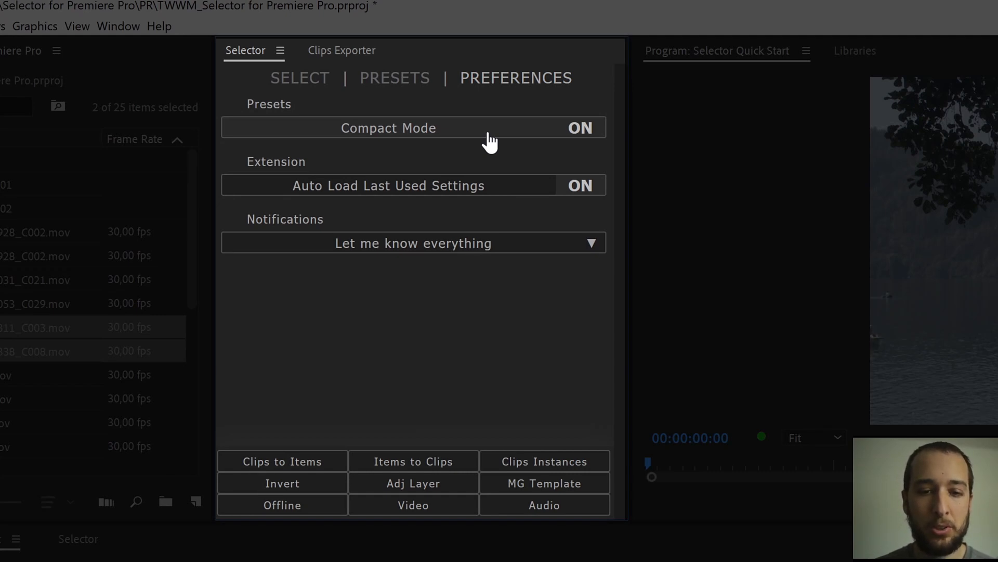
click(388, 127)
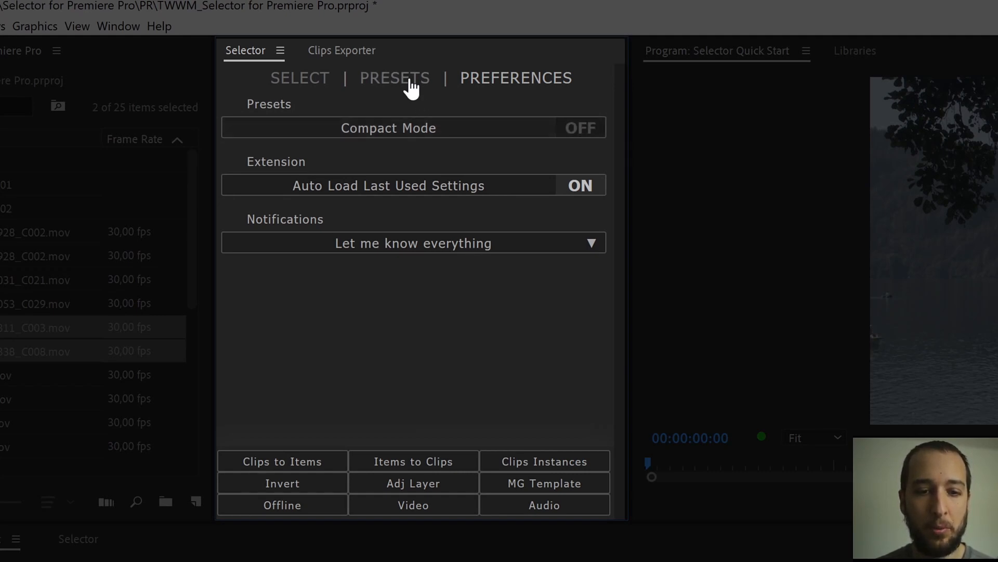
click(394, 77)
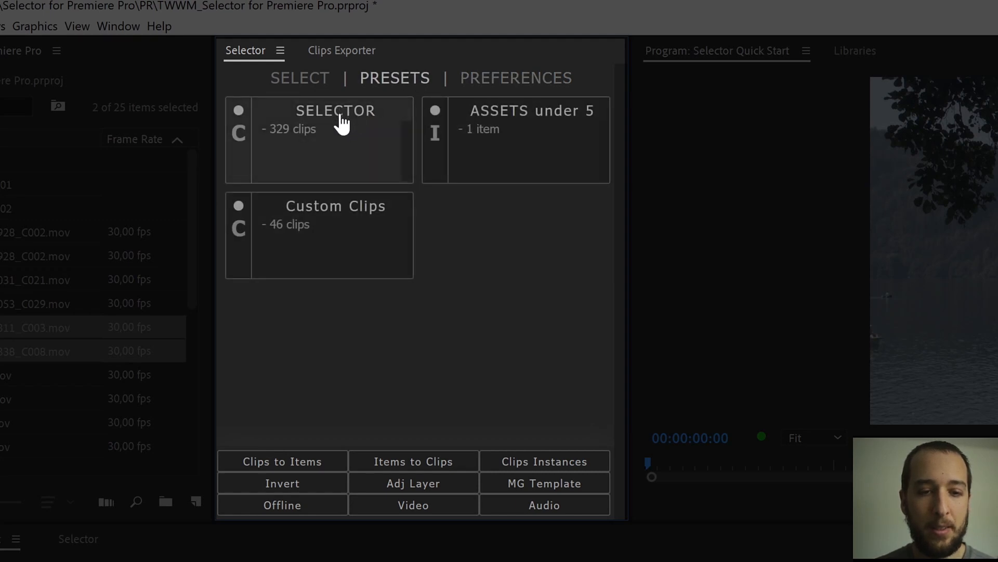
mouse_move(278, 140)
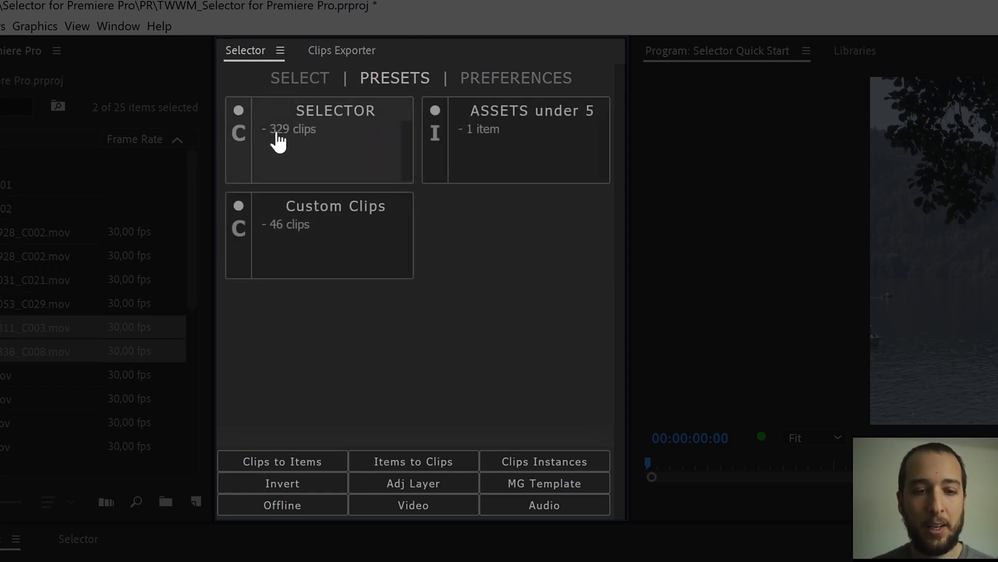
mouse_move(477, 153)
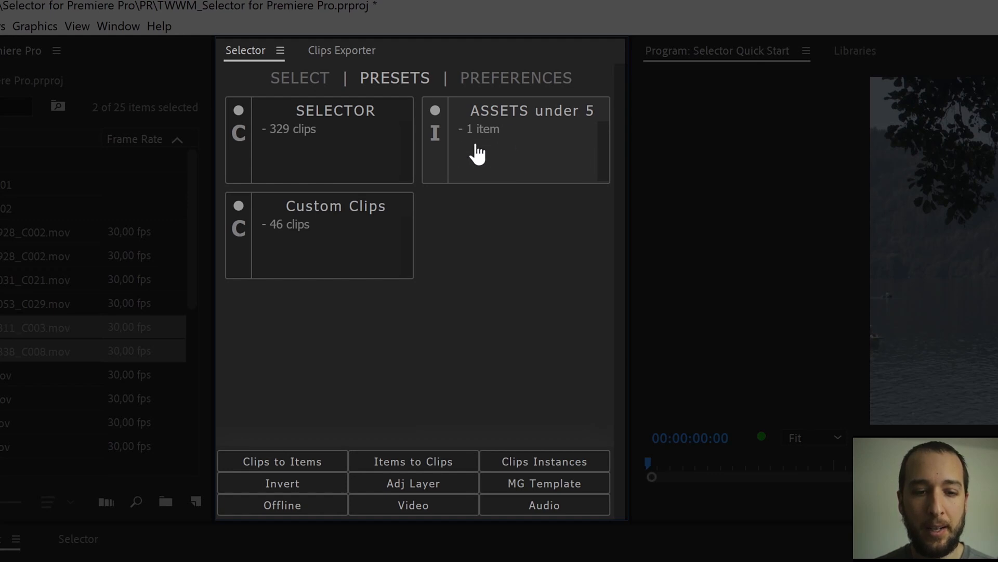
mouse_move(354, 250)
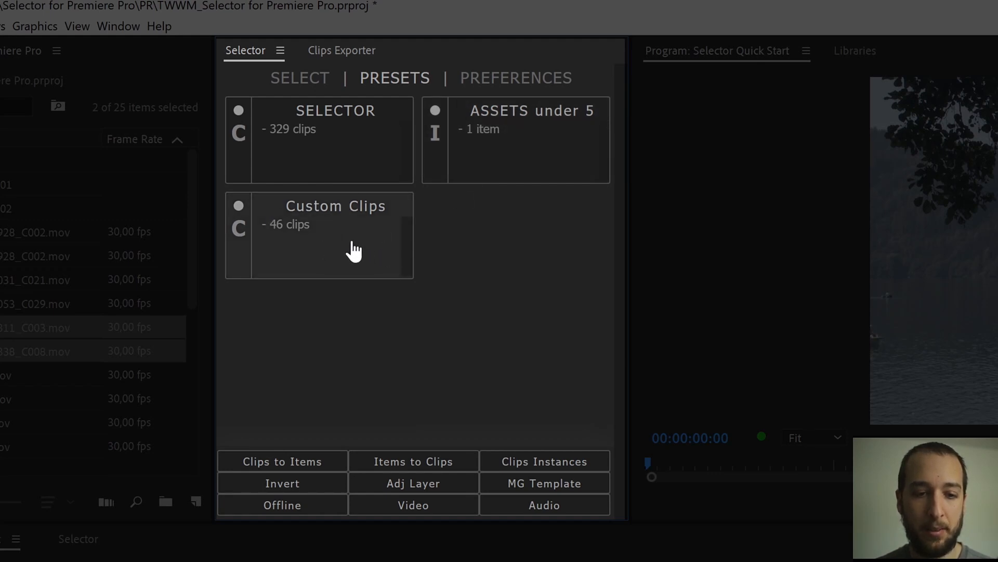
Step: Create a new live preset named 'Custom Live' in the Selector panel
click(300, 77)
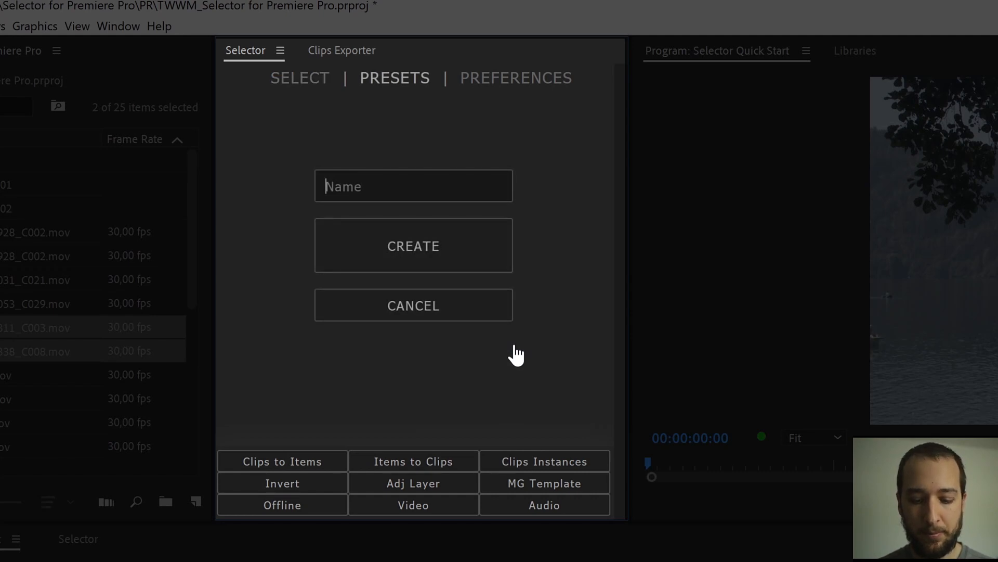
text(Custom Li)
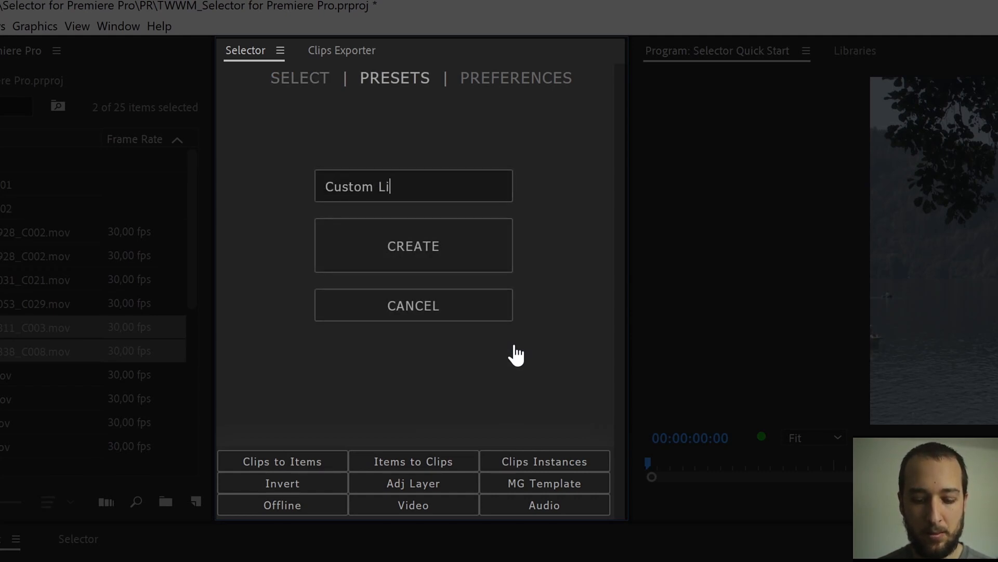
click(412, 246)
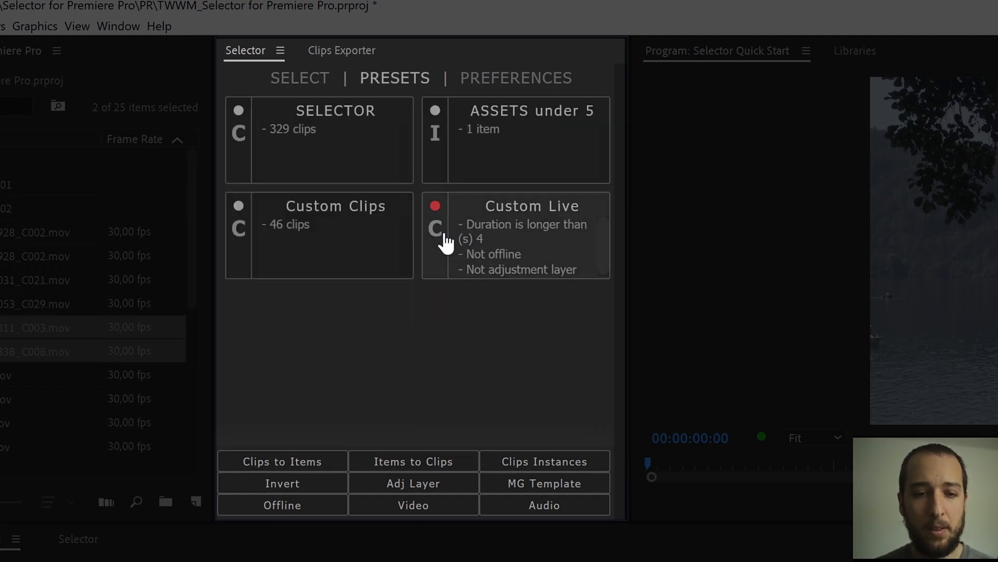
mouse_move(557, 242)
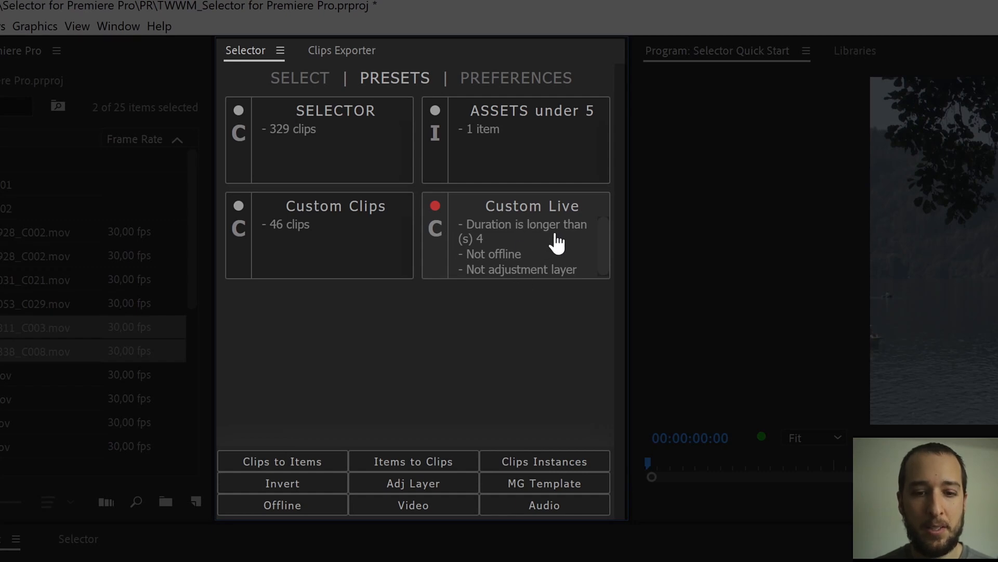
mouse_move(471, 242)
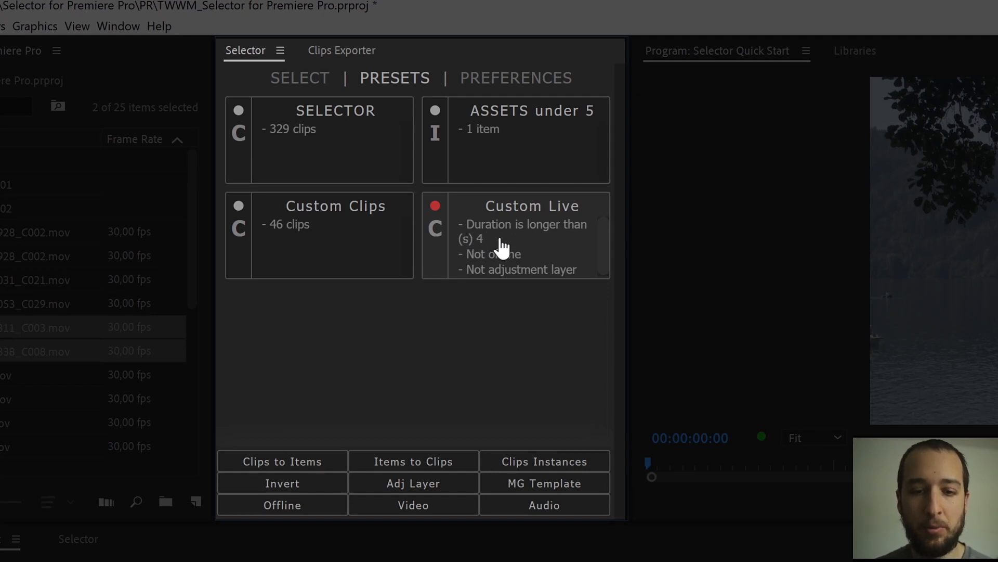
mouse_move(544, 271)
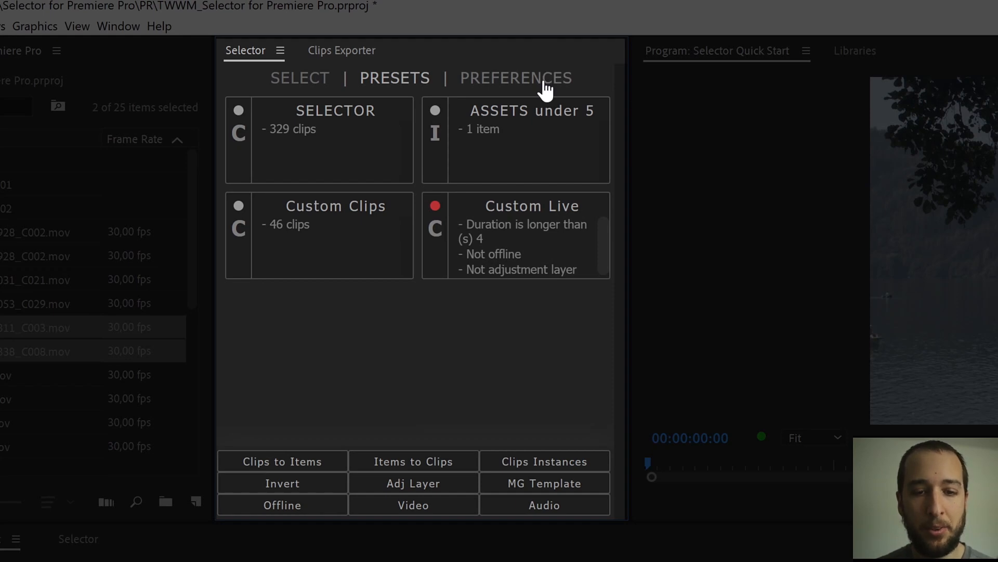
Step: Turn Compact Mode back on in Selector preferences and view the item filters
click(516, 77)
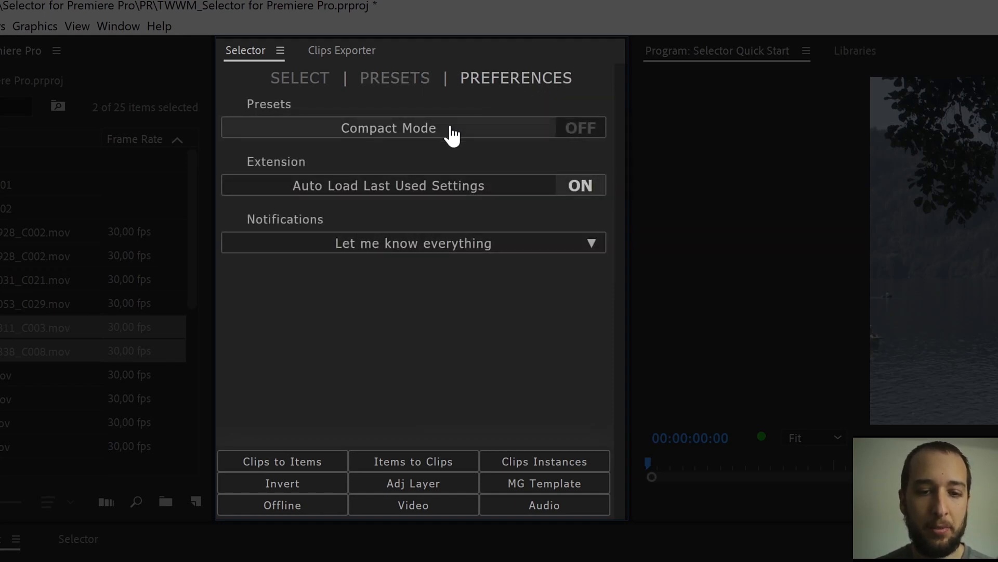
click(395, 77)
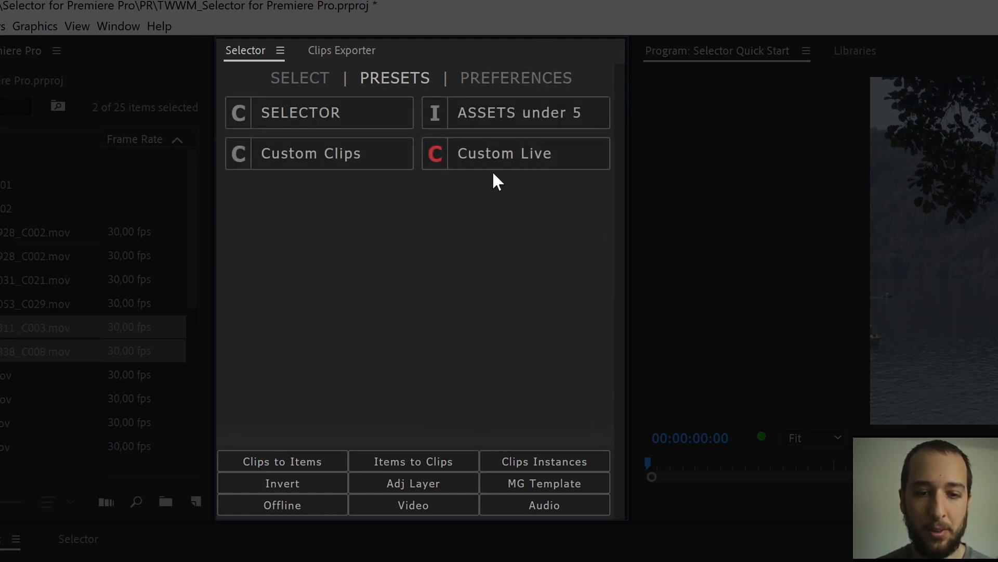
click(516, 78)
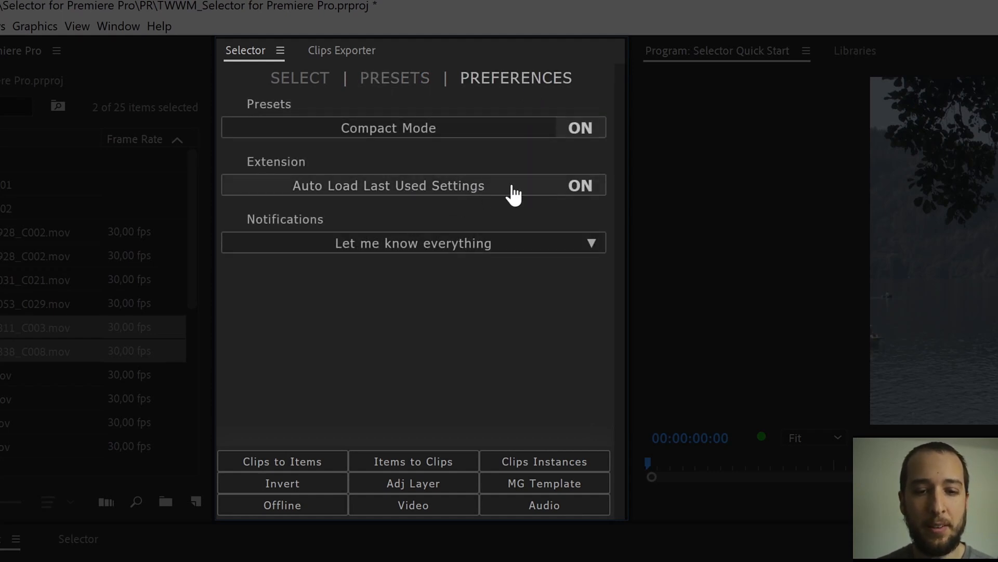
click(299, 77)
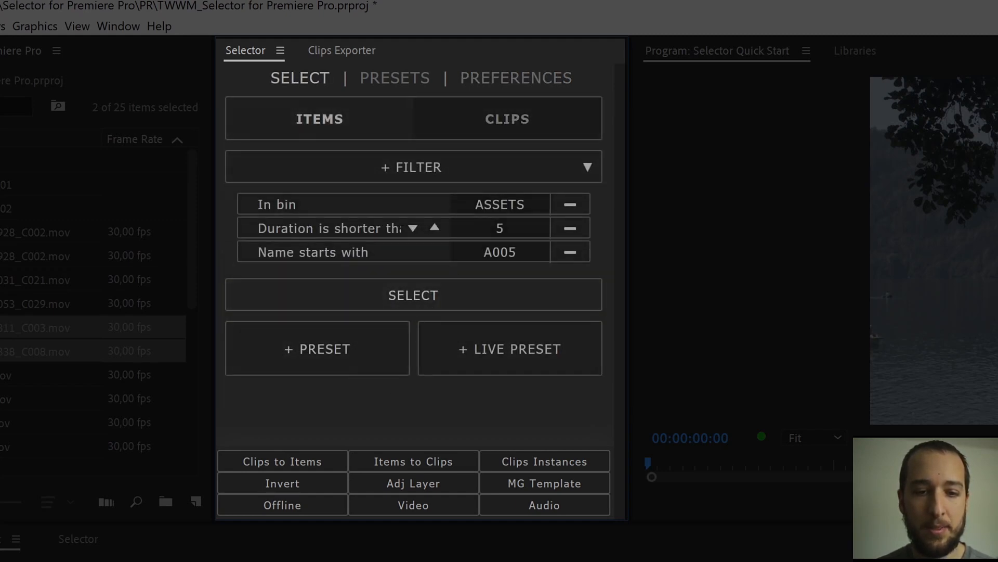
Step: Check that notifications stay at 'Let me know everything', then return to item filters
click(516, 77)
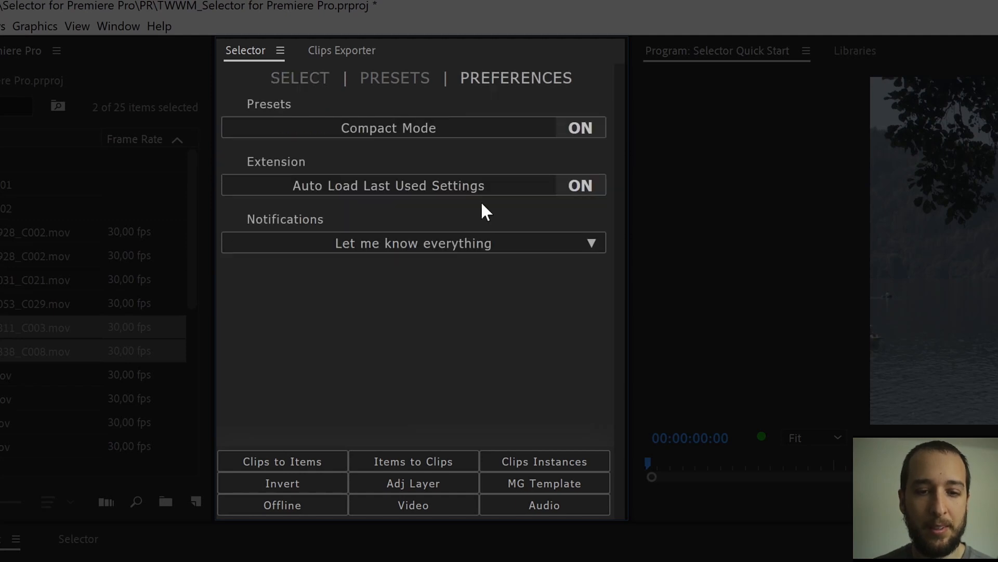
click(414, 243)
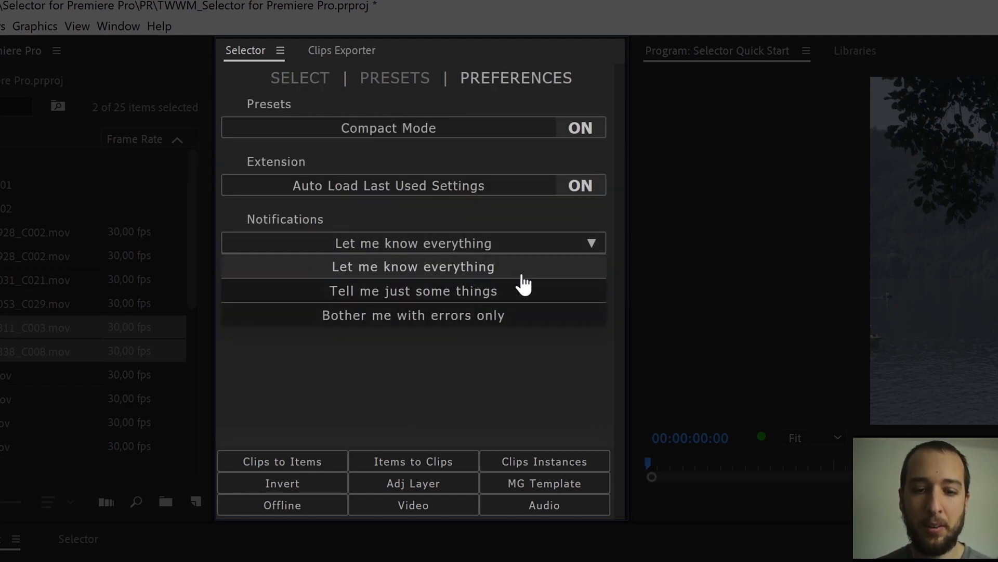
mouse_move(522, 300)
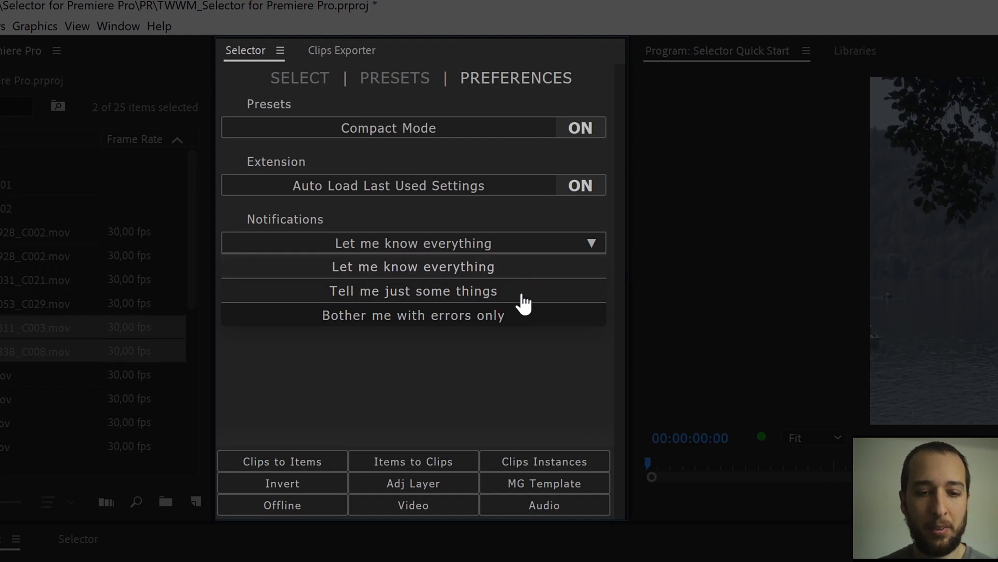
mouse_move(524, 318)
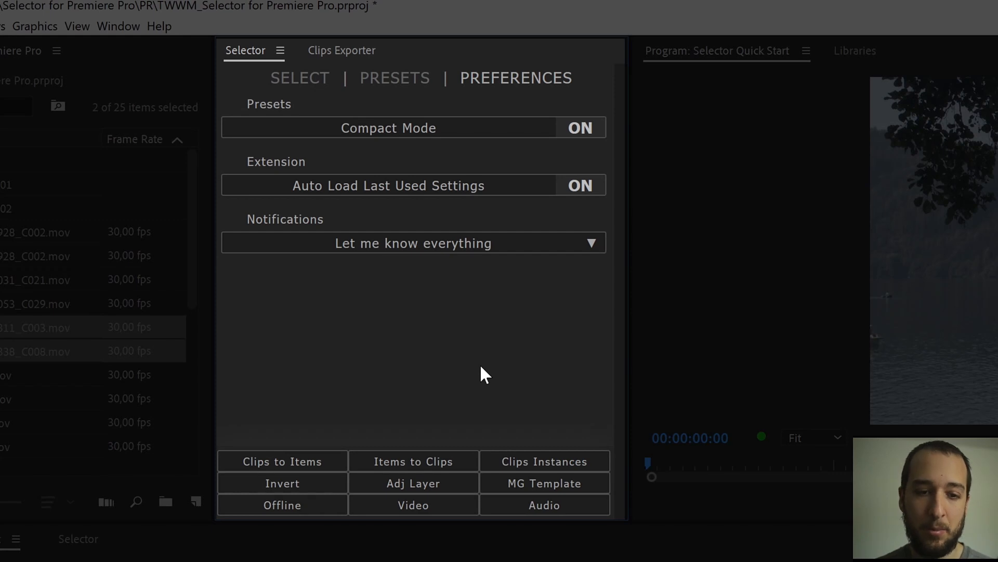
click(300, 77)
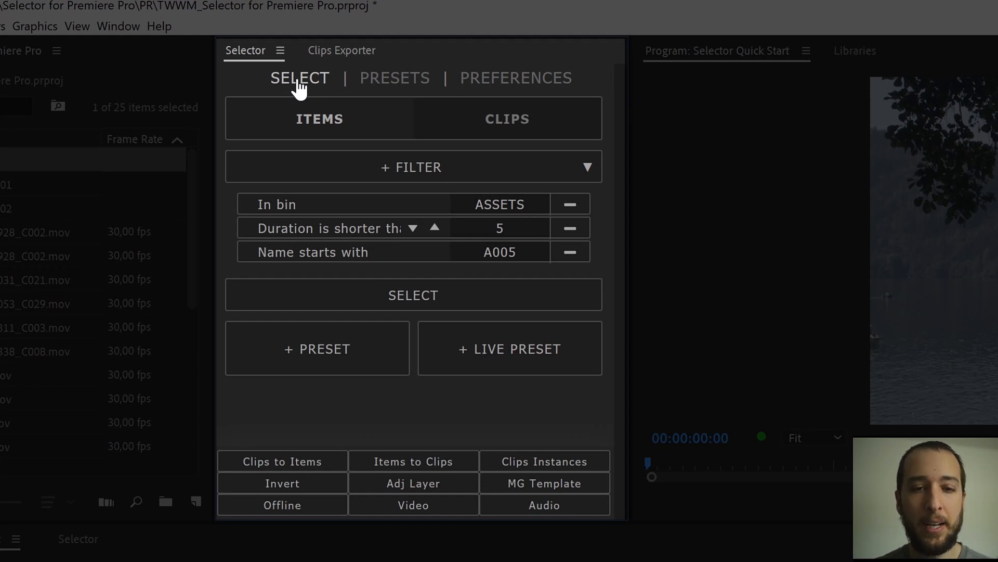
mouse_move(338, 85)
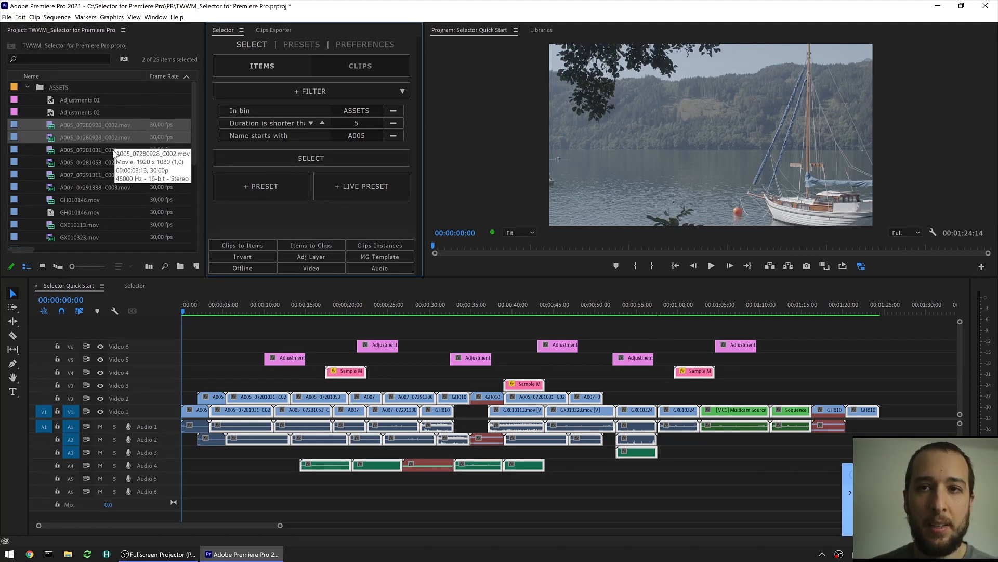
Step: Select a single A005 clip and run the Selector item filters on it
click(96, 150)
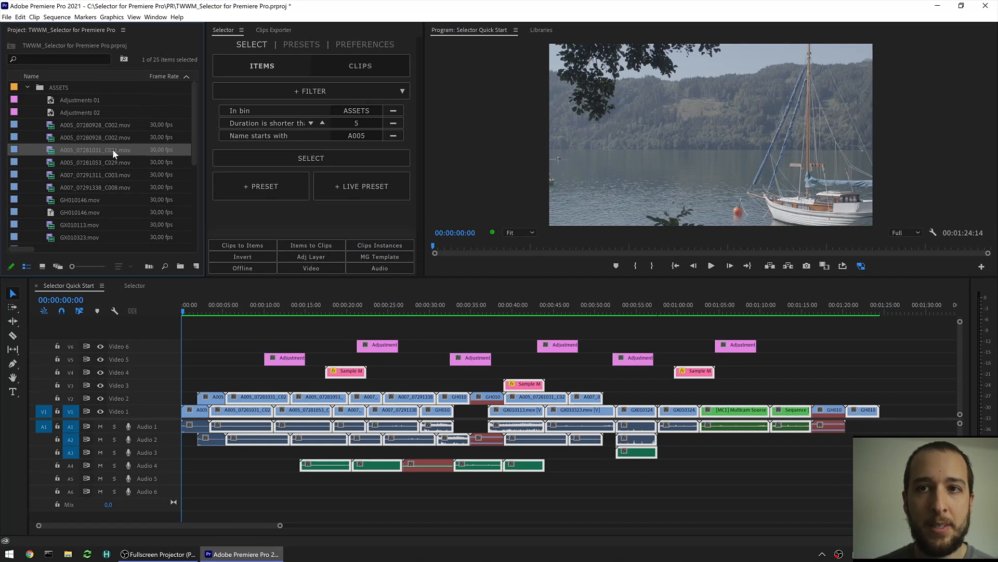
mouse_move(94, 150)
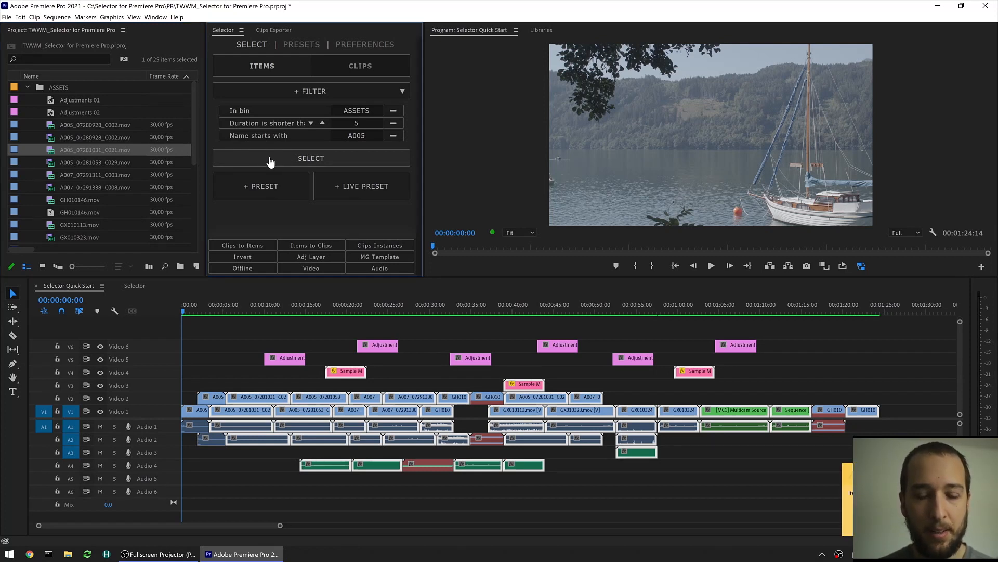
click(311, 158)
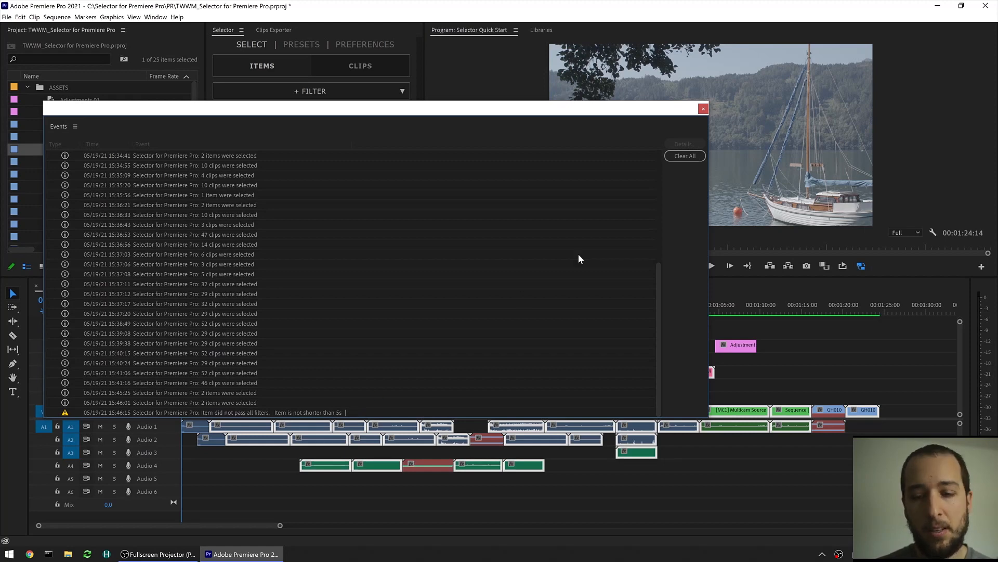
Step: Close the Events log window
click(703, 108)
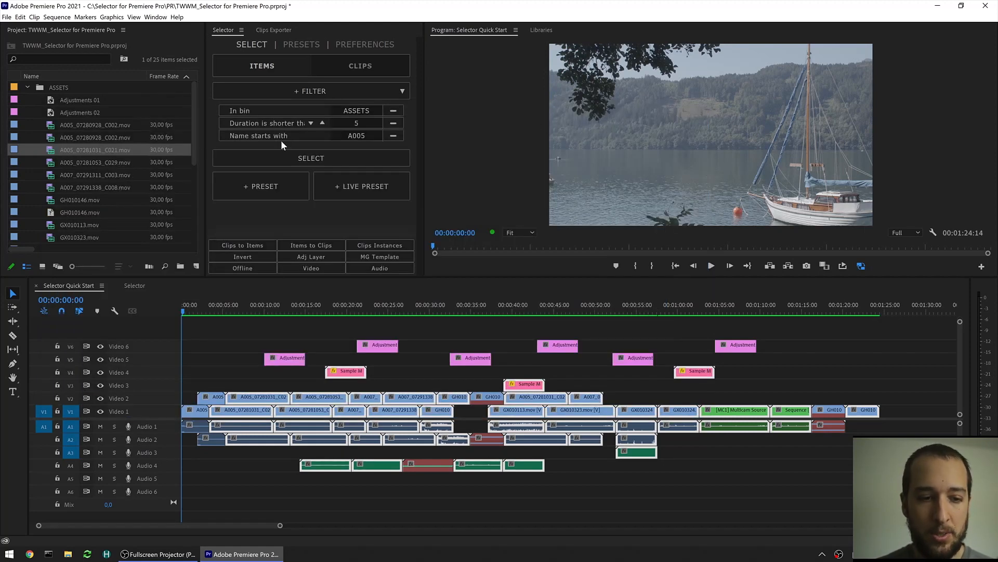
mouse_move(92, 162)
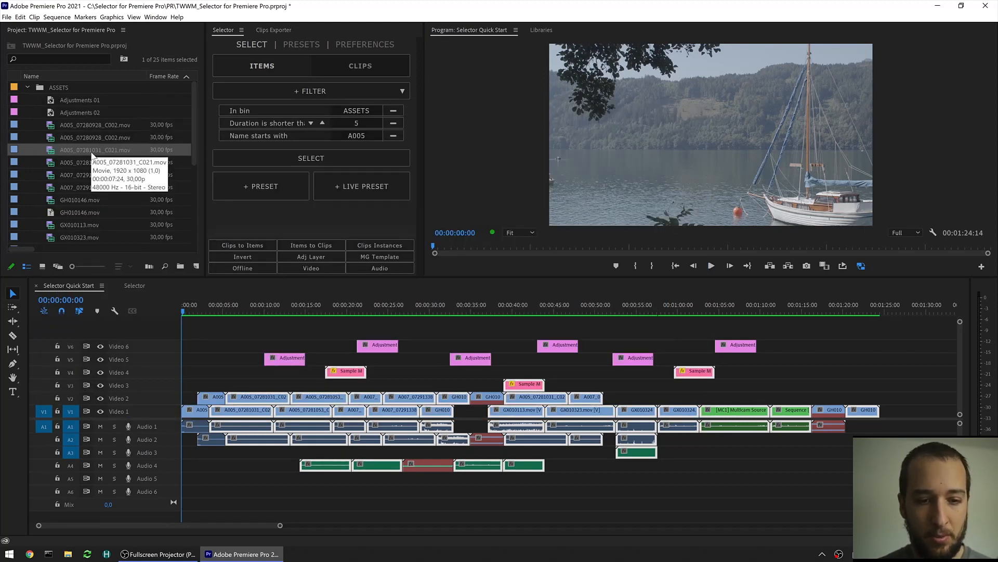